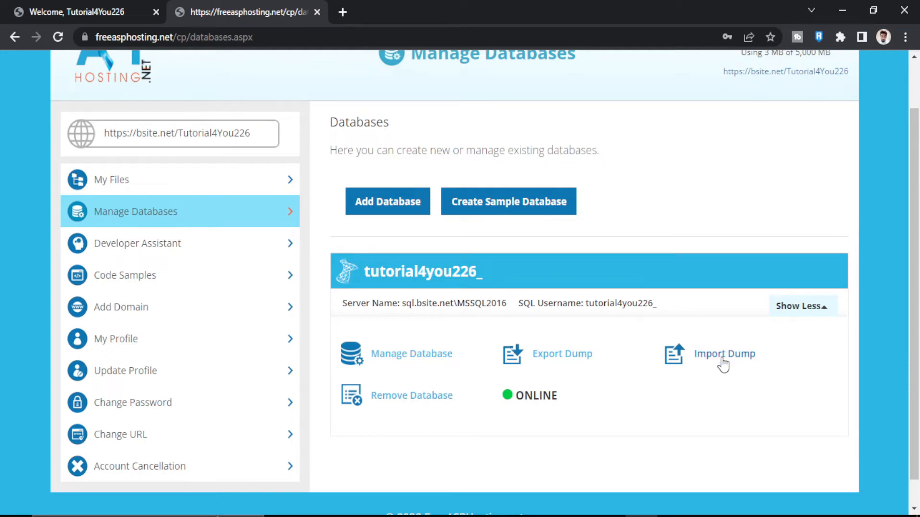
Step: Import Root/sampledb.bak into the tutorial4you226_ database via Import Dump
left_click(724, 353)
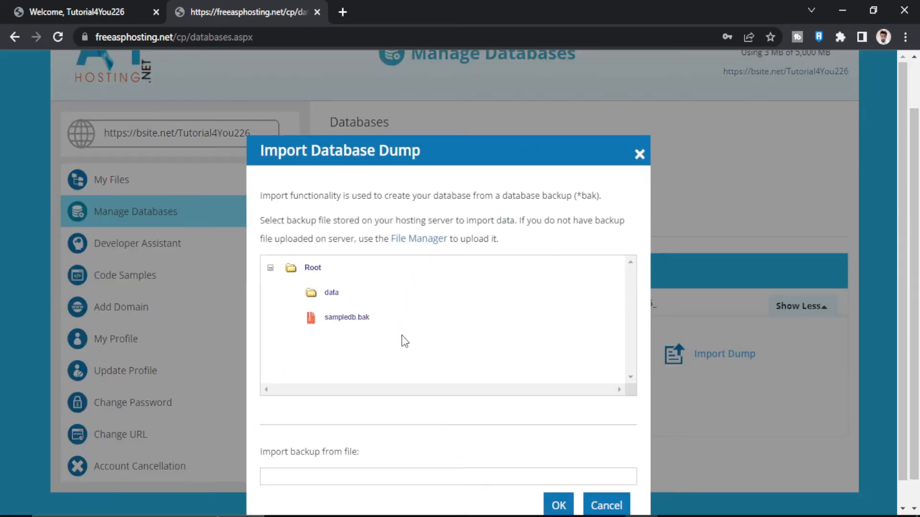
left_click(346, 317)
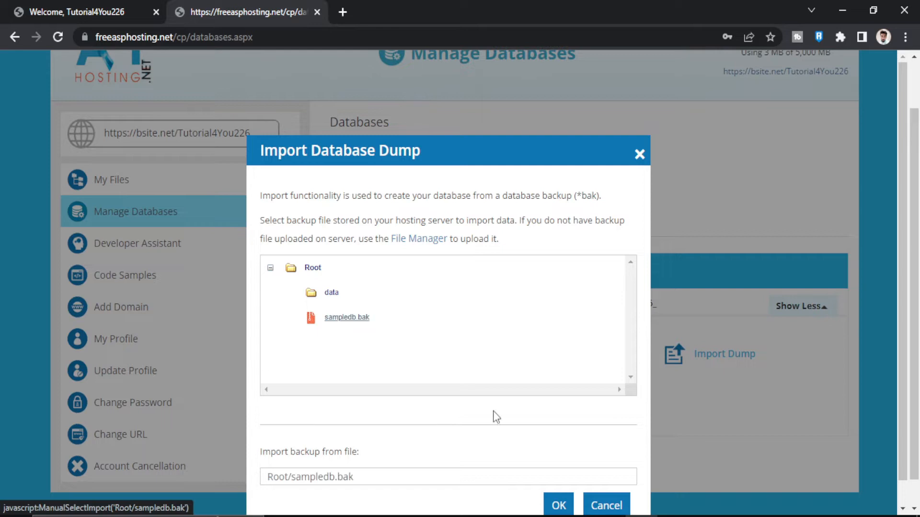
left_click(558, 505)
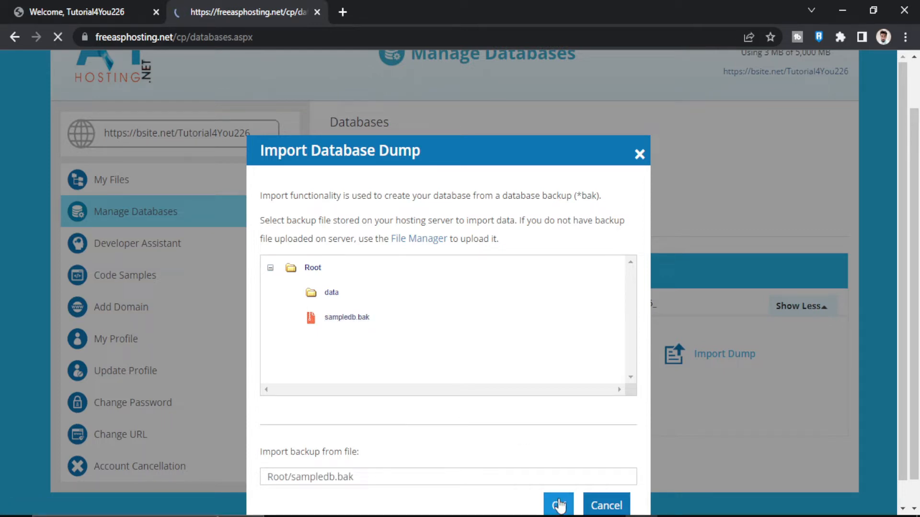
left_click(558, 505)
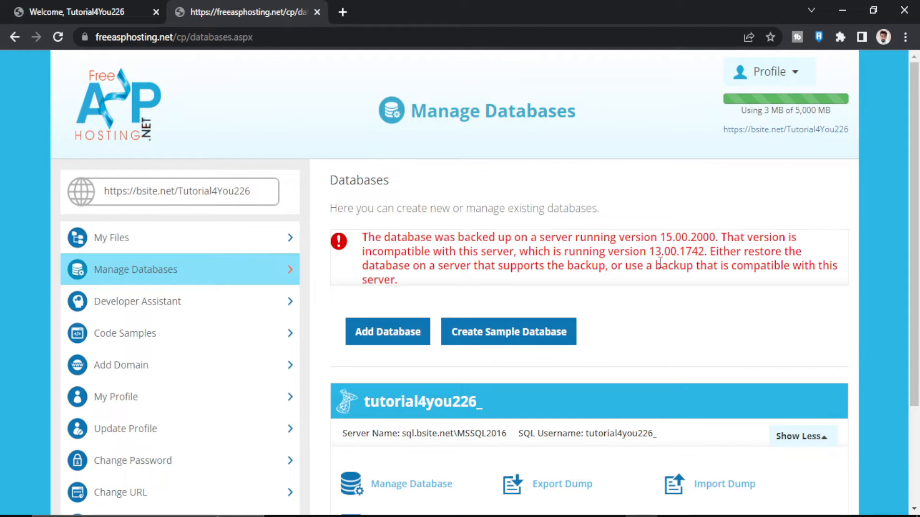
mouse_move(503, 268)
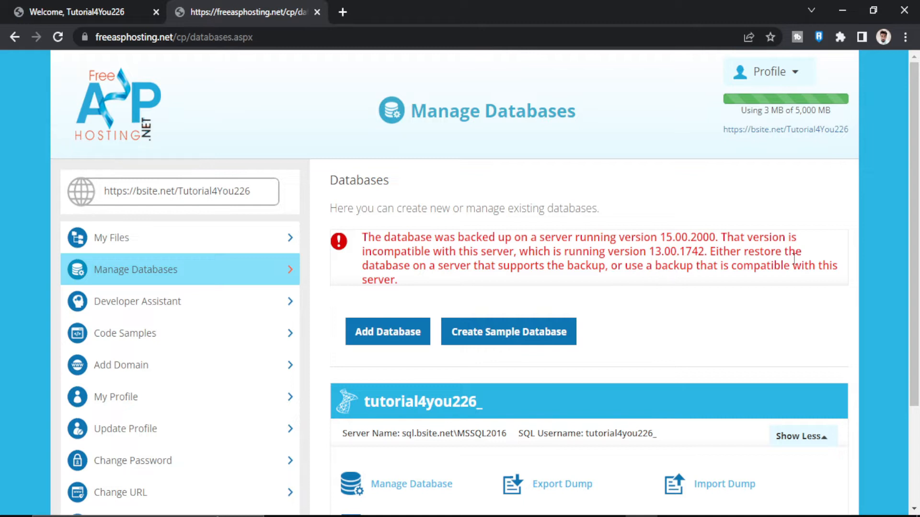
Step: Review the incompatible backup version error (15.00.2000 vs 13.00.1742) on the Manage Databases page
scroll("down", 3)
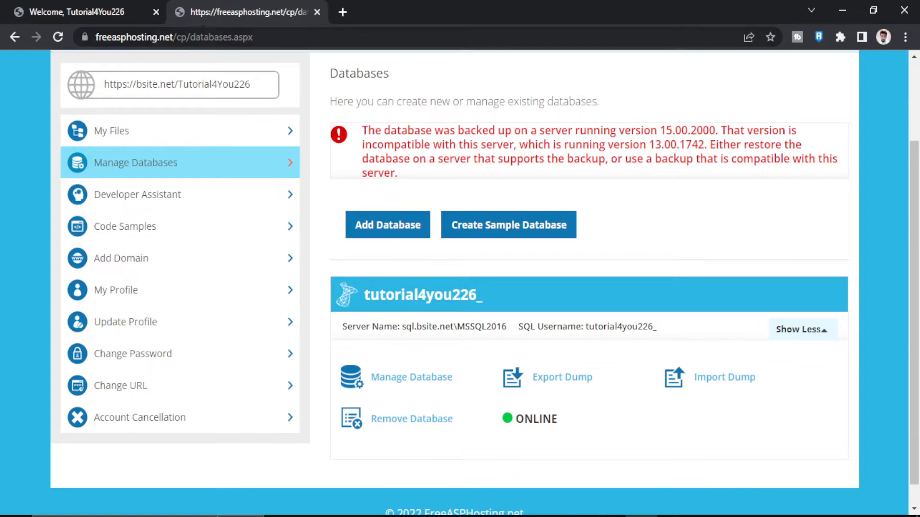
mouse_move(594, 251)
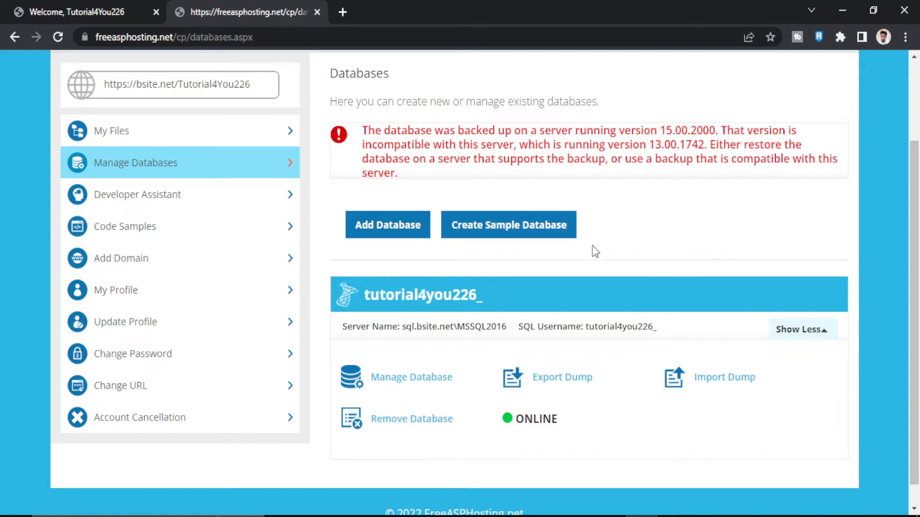
mouse_move(411, 354)
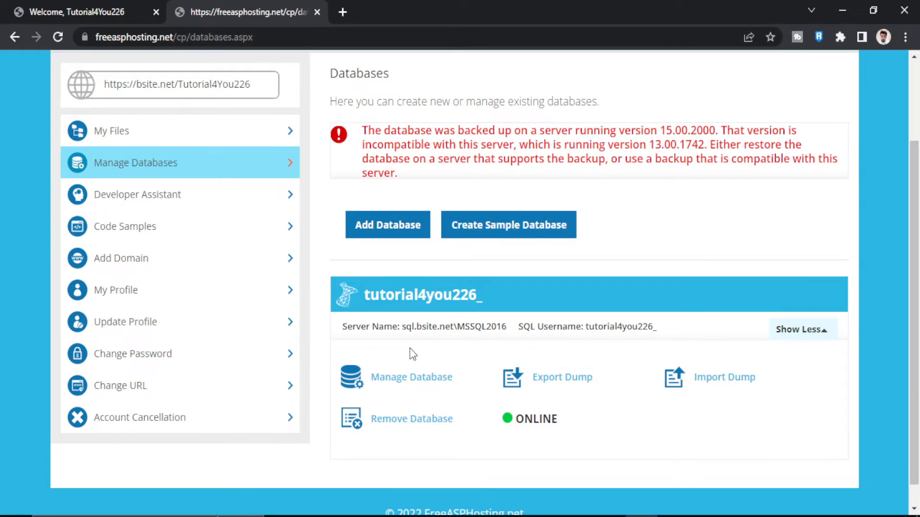
mouse_move(431, 320)
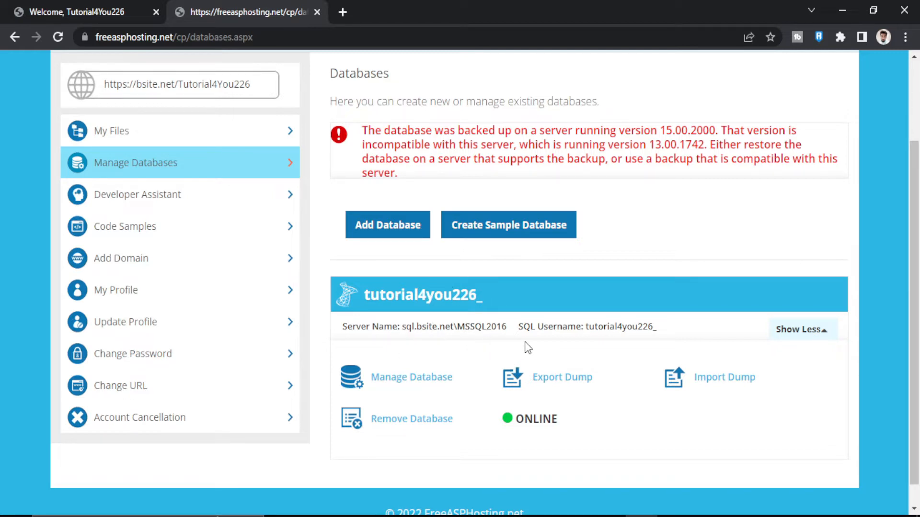
mouse_move(515, 340)
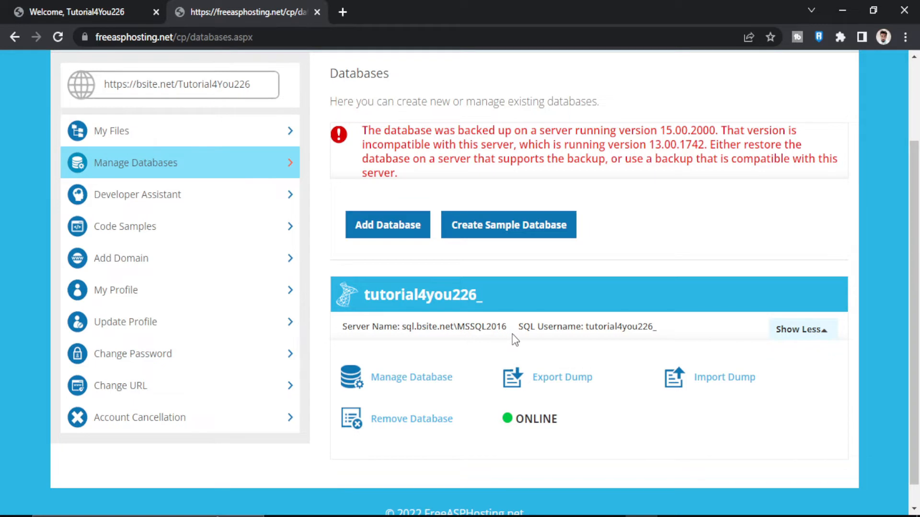
mouse_move(401, 343)
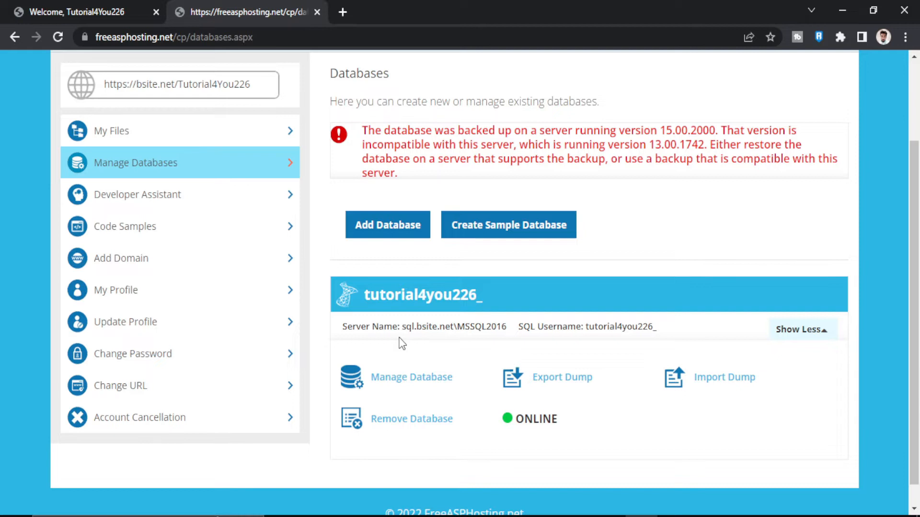
mouse_move(554, 340)
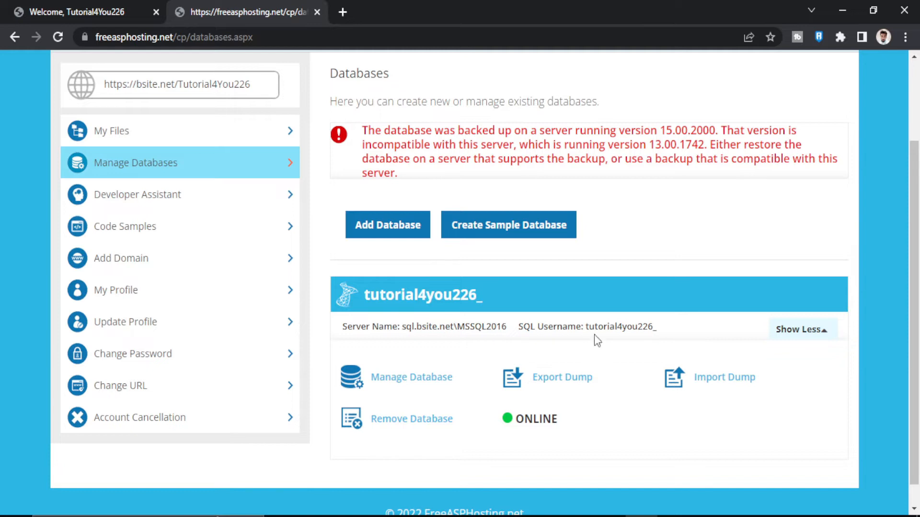
mouse_move(524, 275)
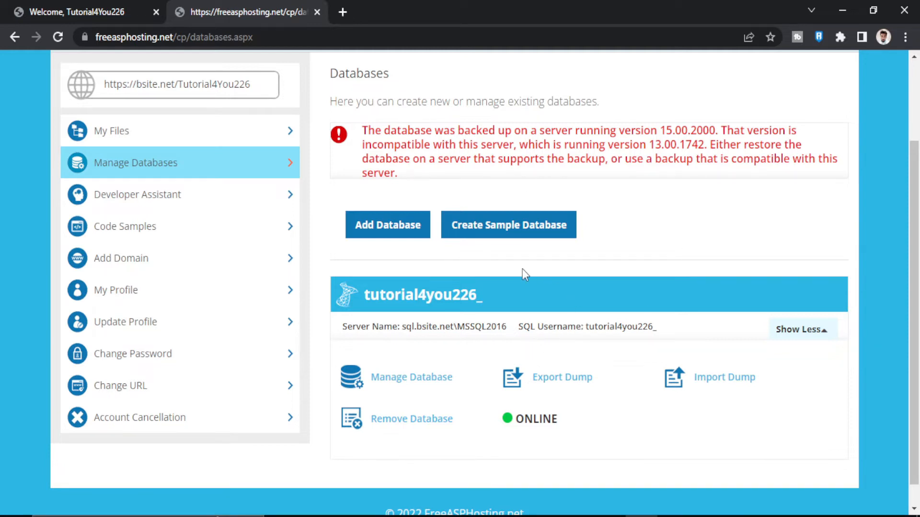
mouse_move(457, 371)
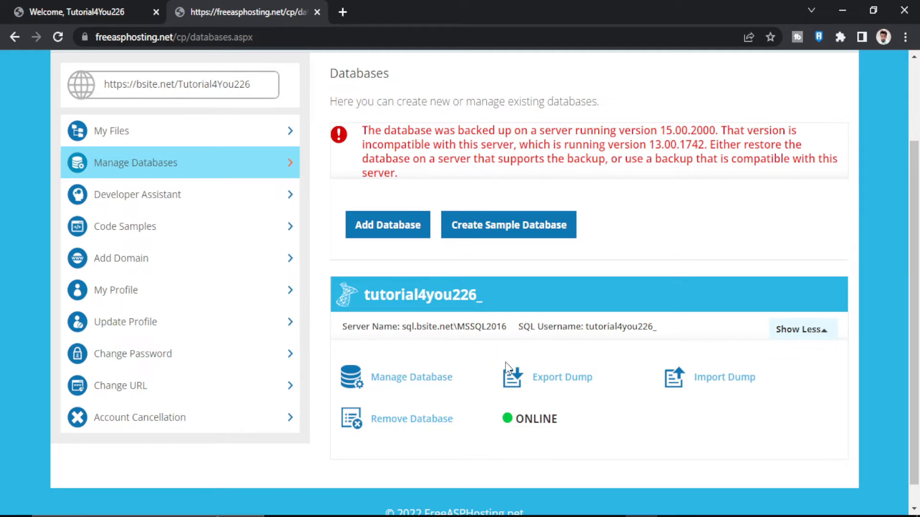
mouse_move(421, 353)
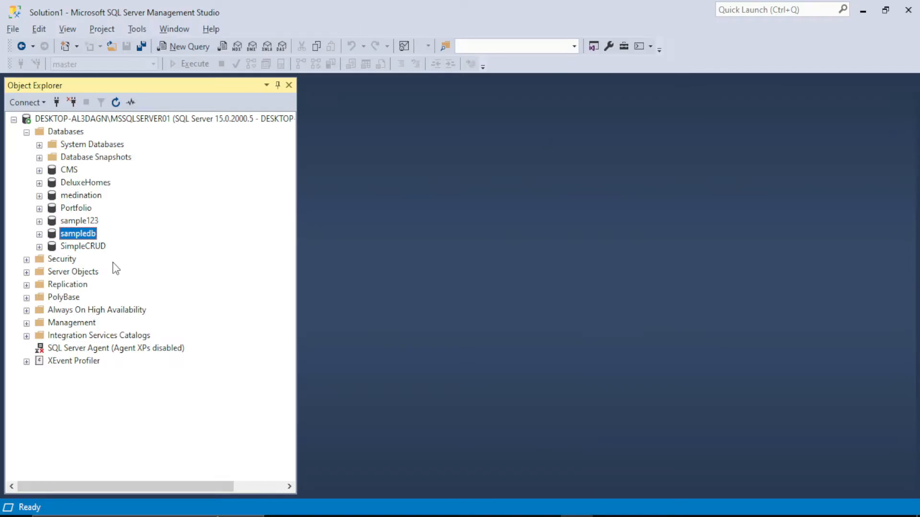
mouse_move(77, 211)
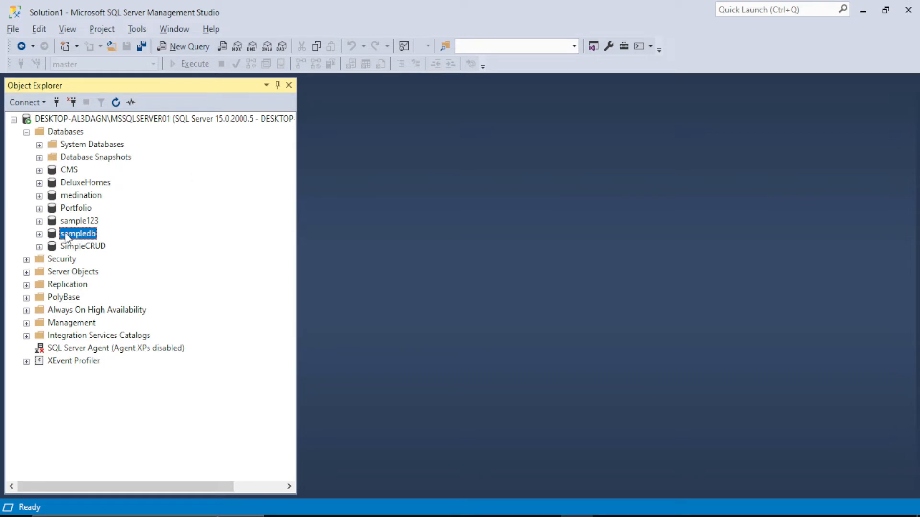
Step: Start Generate Scripts for sampledb, scripting only specific objects with Tables selected
right_click(78, 233)
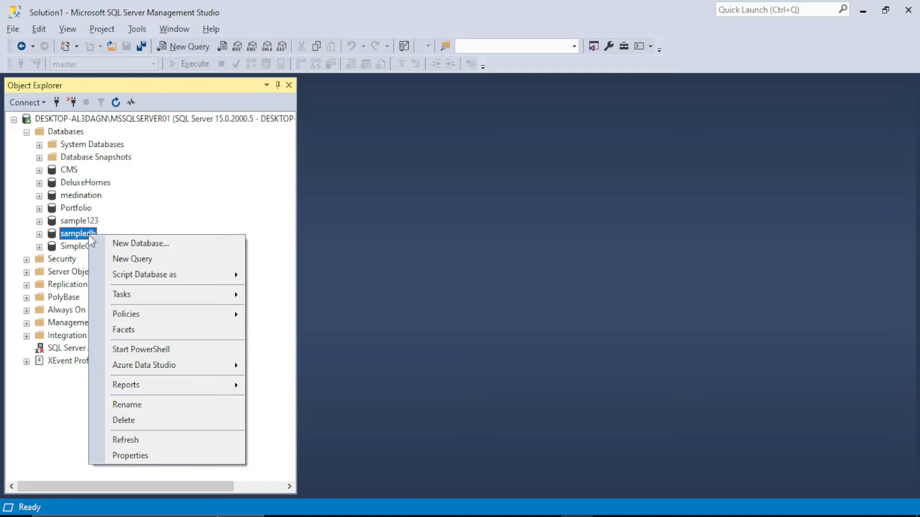
mouse_move(163, 275)
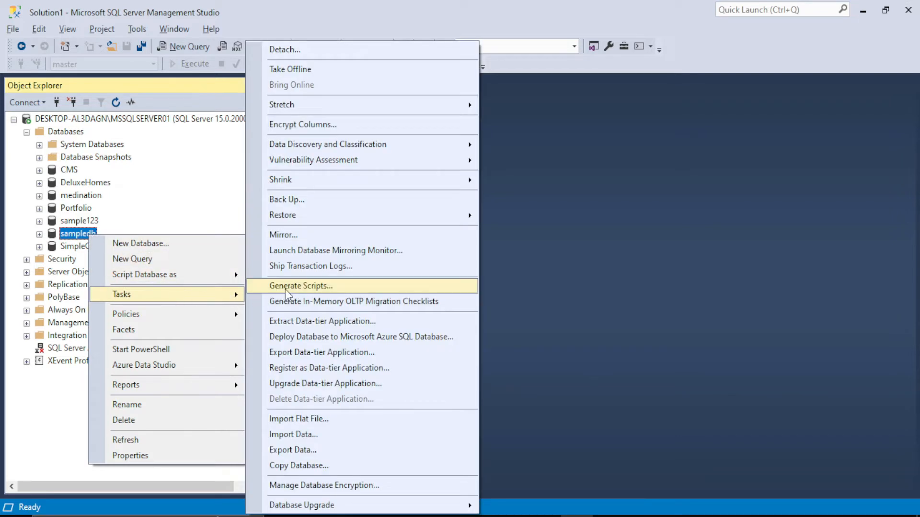
left_click(300, 286)
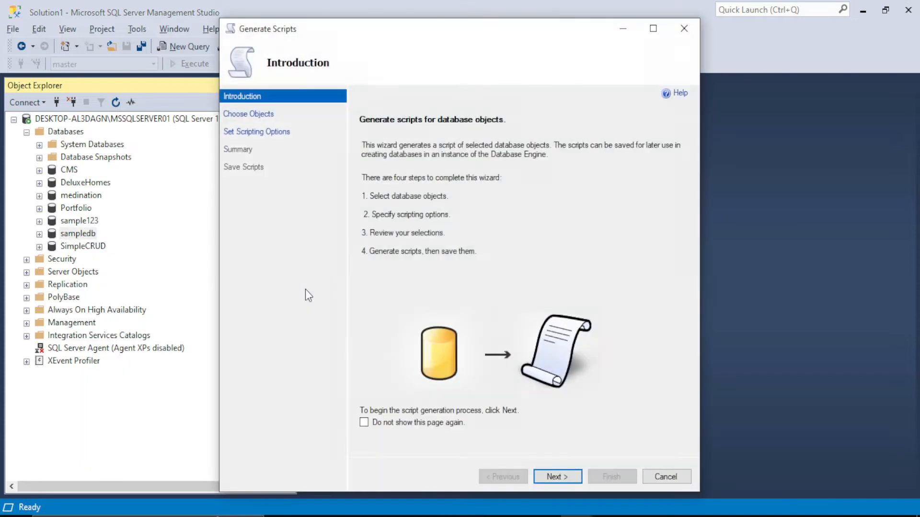
mouse_move(556, 476)
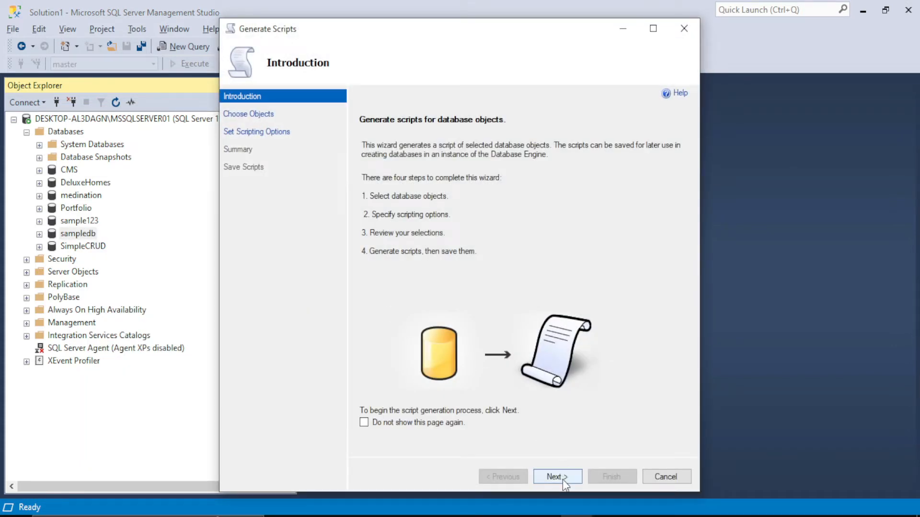
left_click(556, 476)
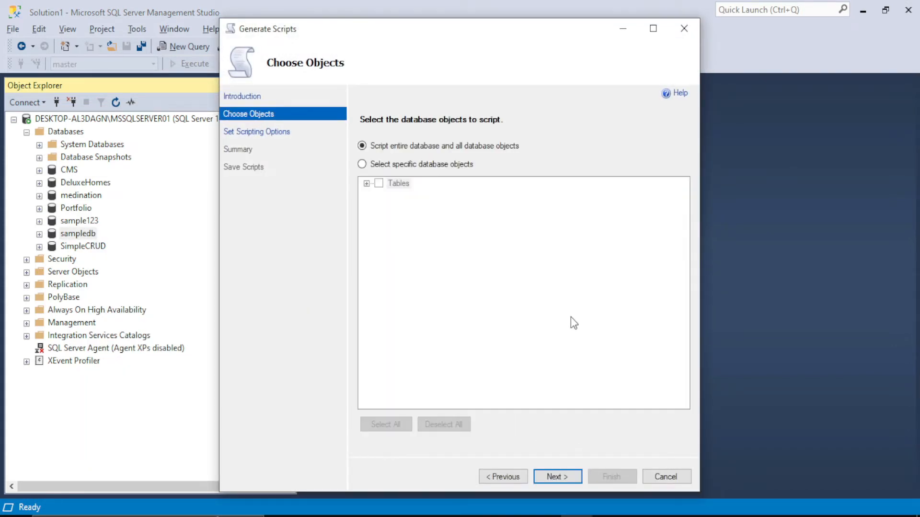
mouse_move(362, 165)
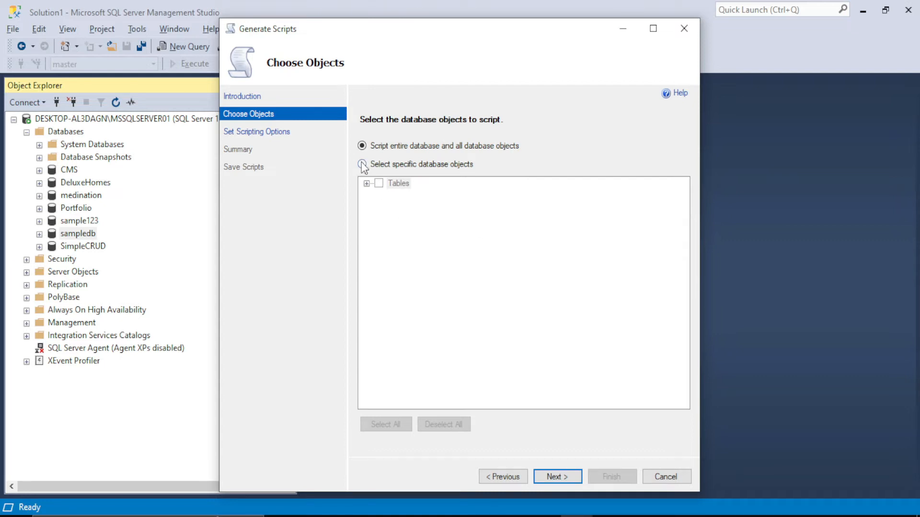
left_click(362, 163)
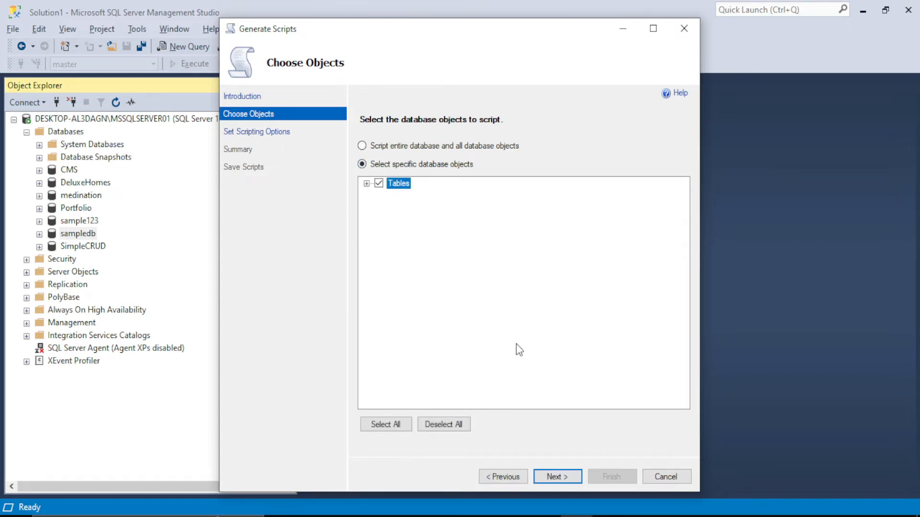
left_click(556, 476)
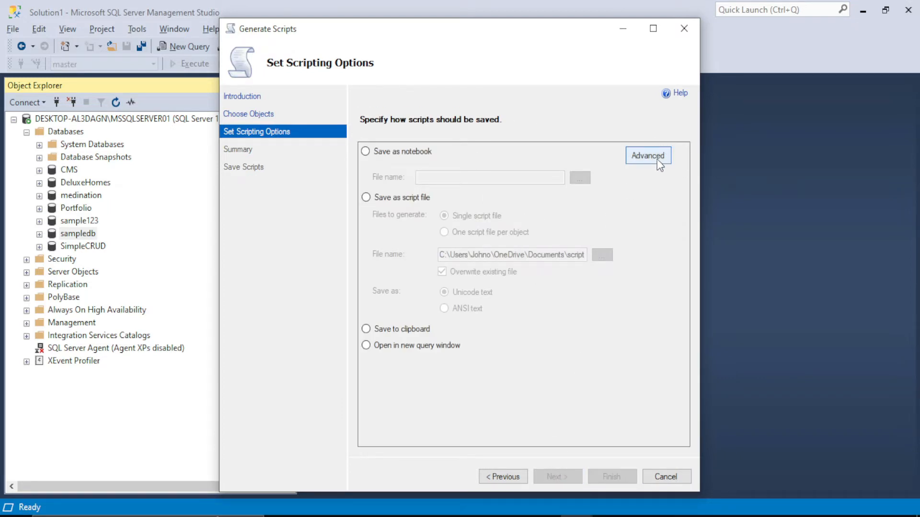
Step: In Advanced Scripting Options, set Script for Server Version to SQL Server 2016
left_click(647, 155)
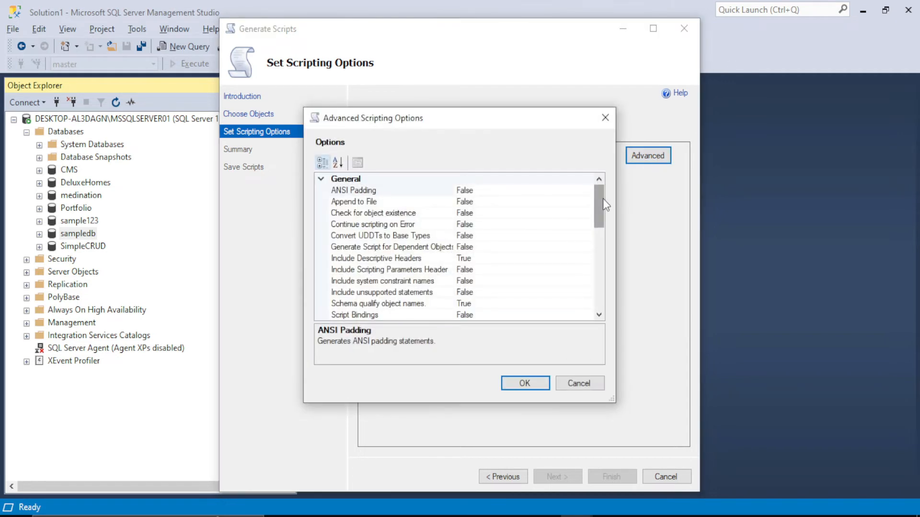
scroll("down", 3)
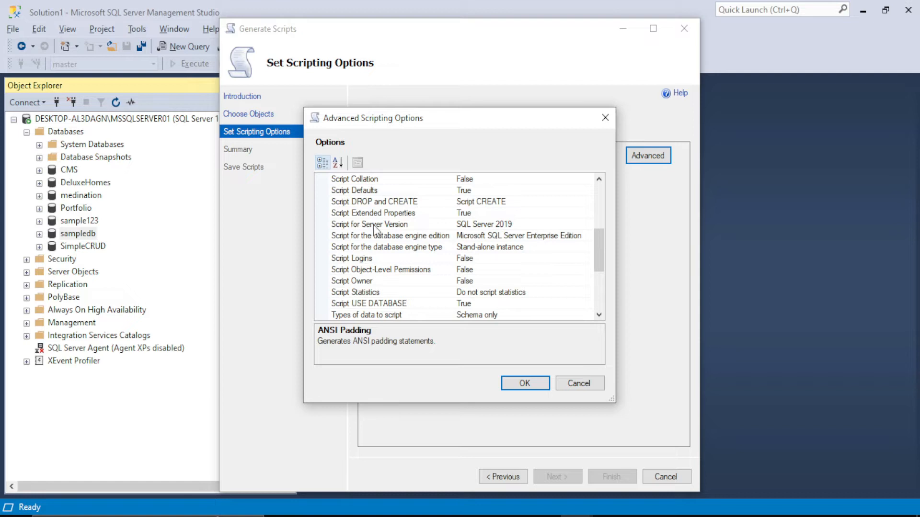
mouse_move(515, 228)
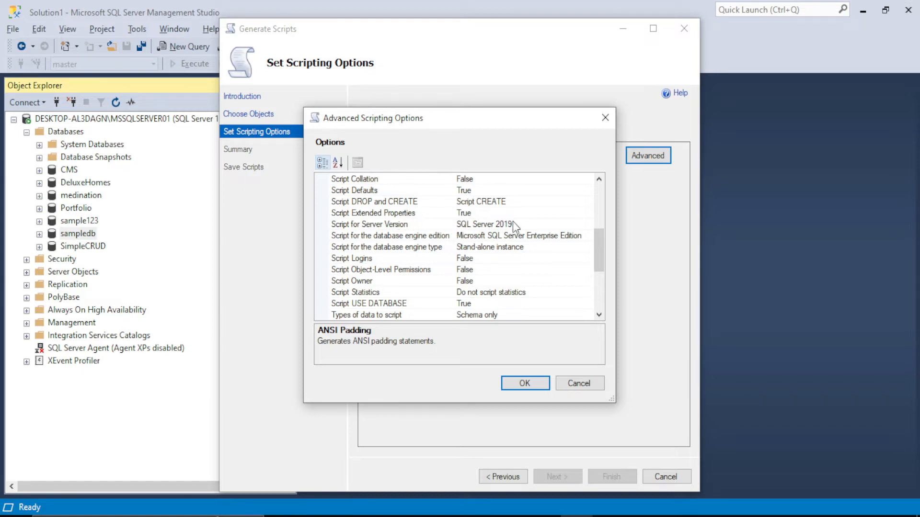
left_click(389, 224)
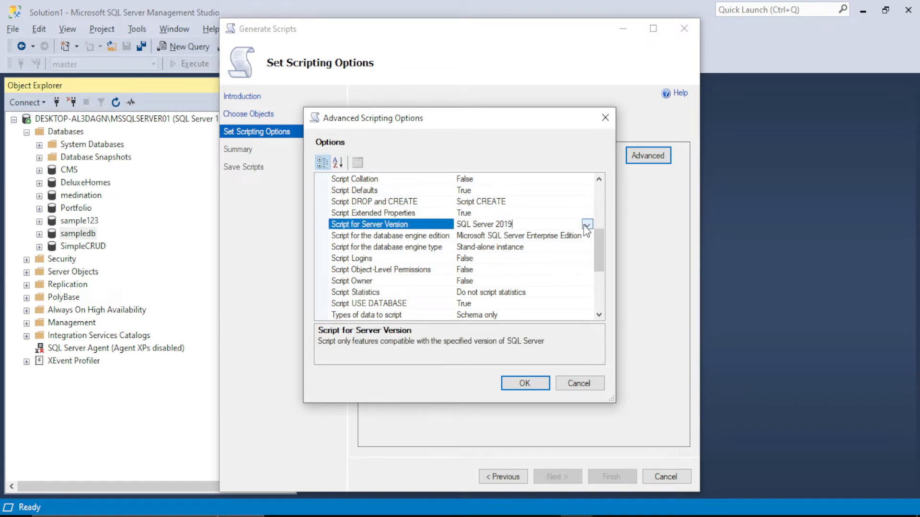
left_click(587, 225)
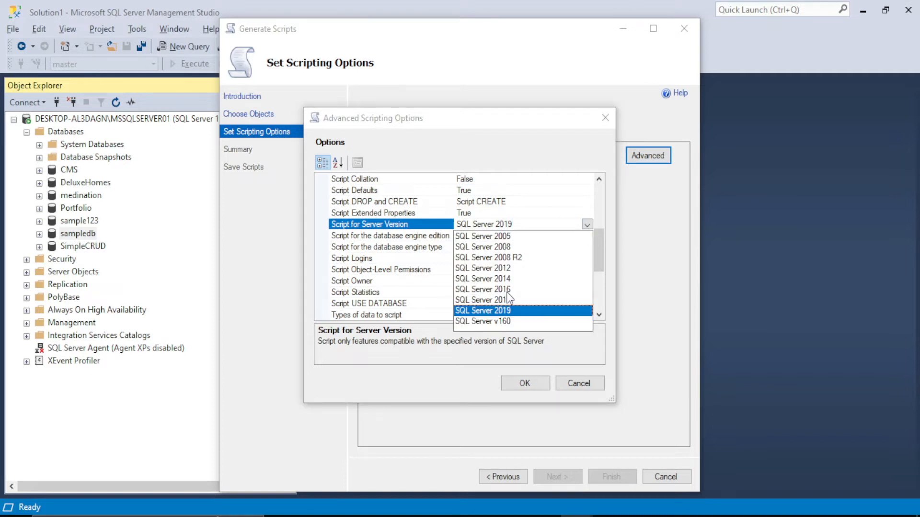
left_click(482, 289)
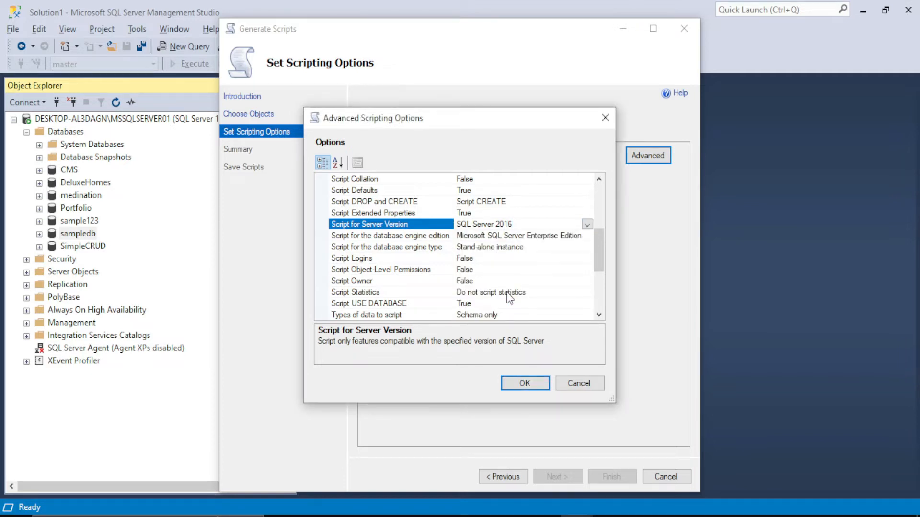
left_click(524, 384)
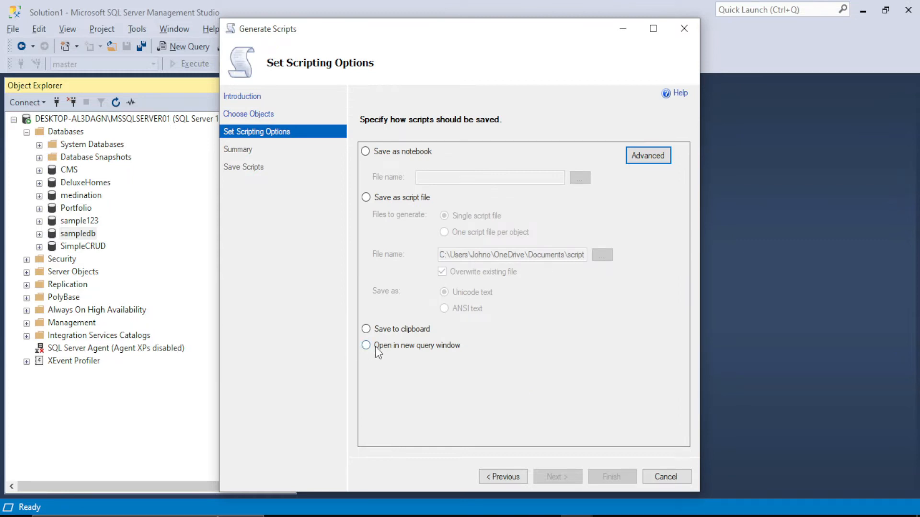
mouse_move(415, 352)
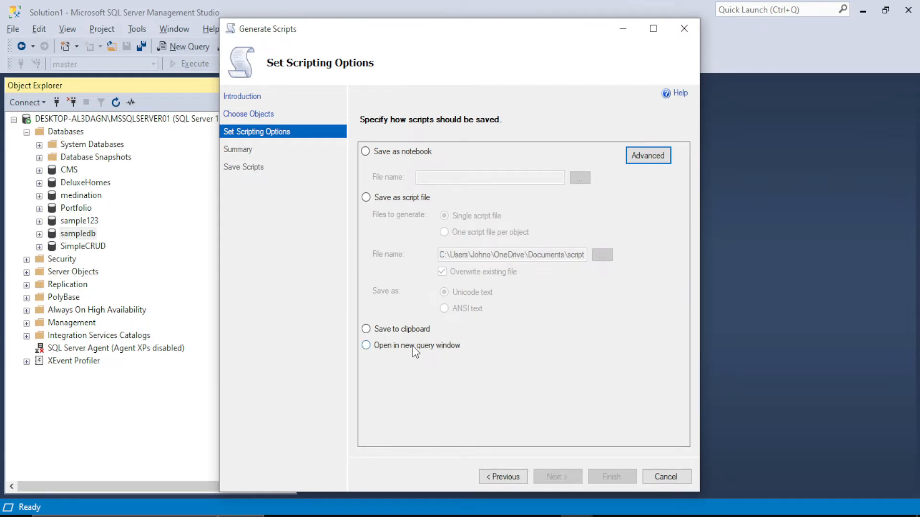
Step: Finish the wizard with the sampledb table script opened in a new query window
left_click(365, 345)
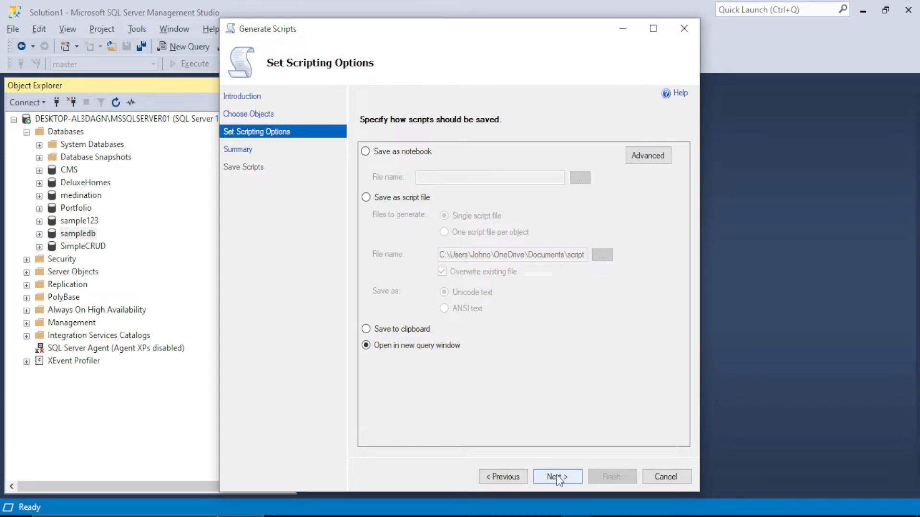
left_click(555, 476)
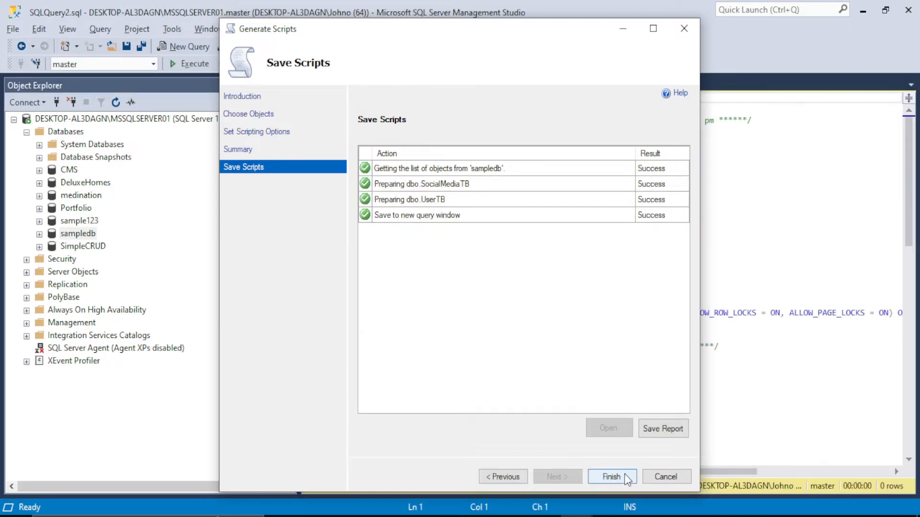
left_click(612, 477)
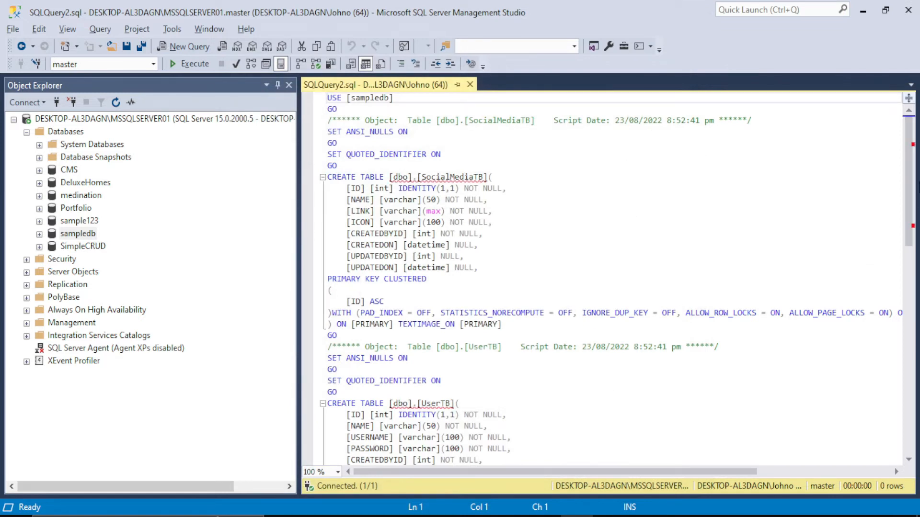
scroll("down", 3)
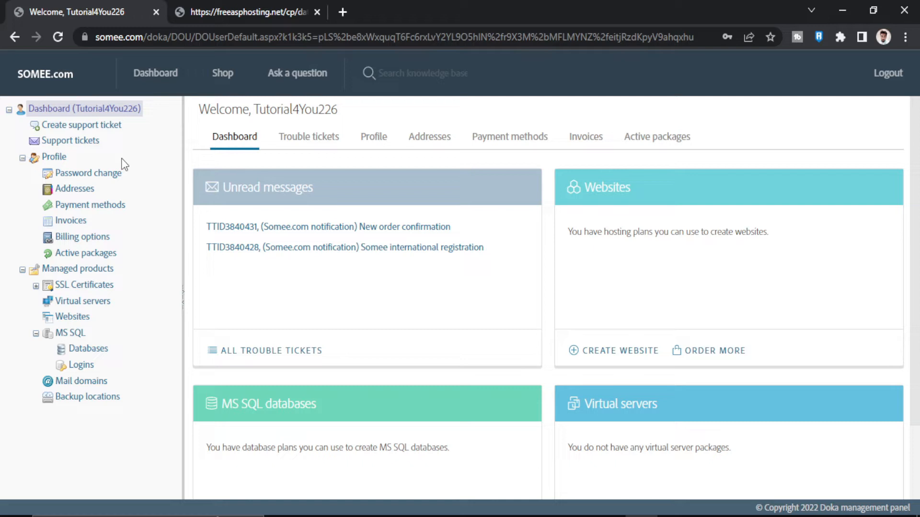
mouse_move(309, 127)
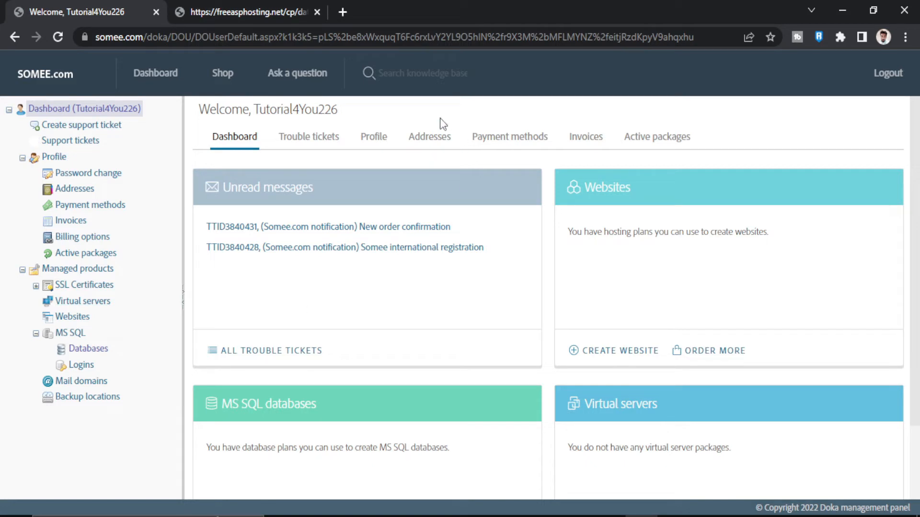
mouse_move(88, 349)
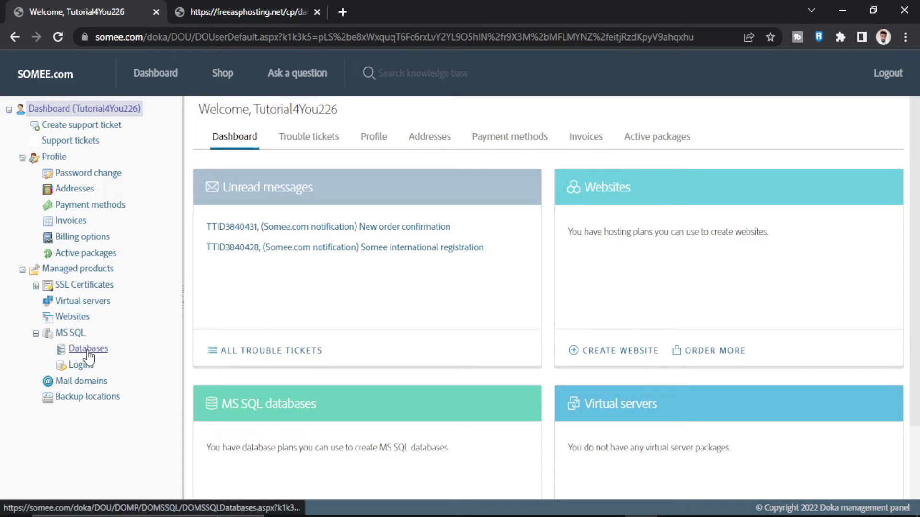
Step: Show the MS SQL Databases list and begin creating a database for the free package
left_click(87, 349)
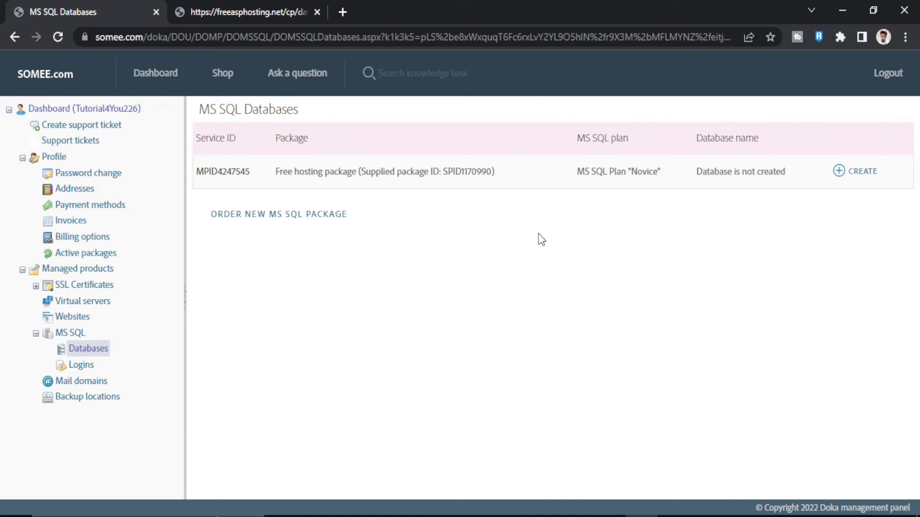
left_click(862, 170)
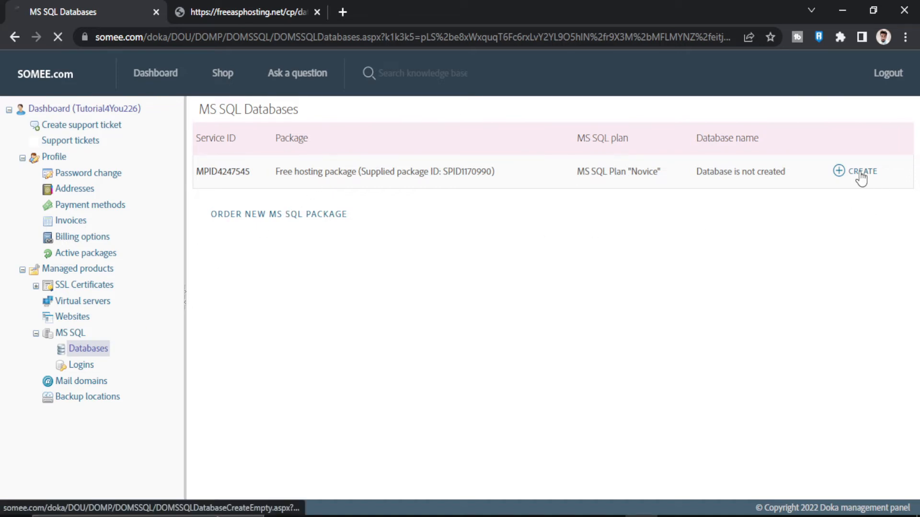
Step: Create an empty database named sampledb123 on MS SQL 2016 Express
left_click(862, 172)
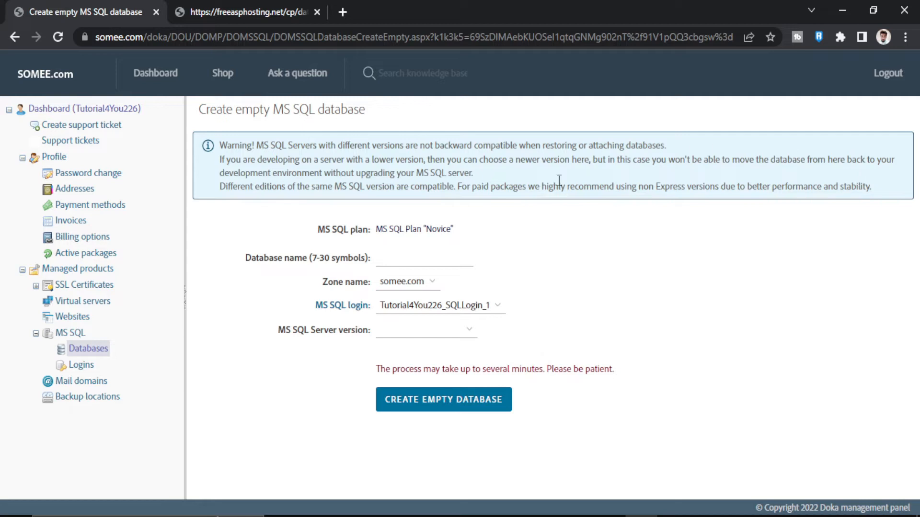
left_click(423, 258)
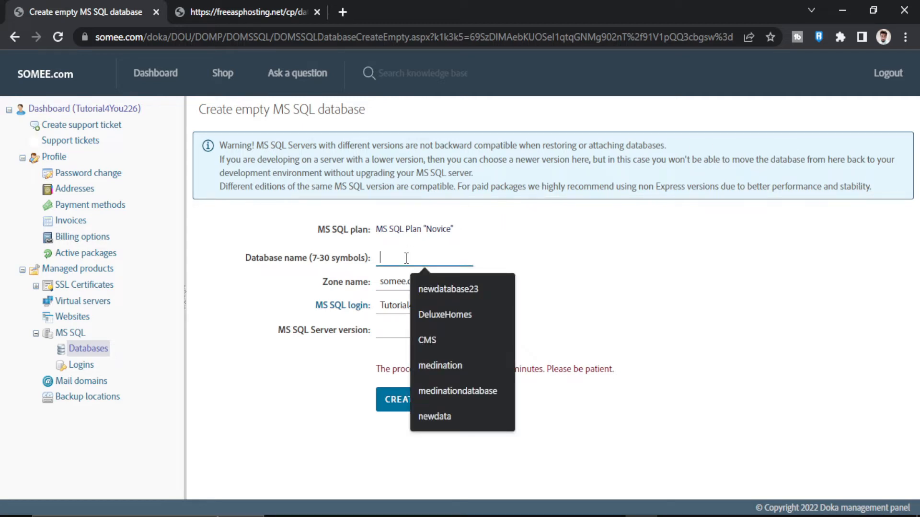
type("sampledb123")
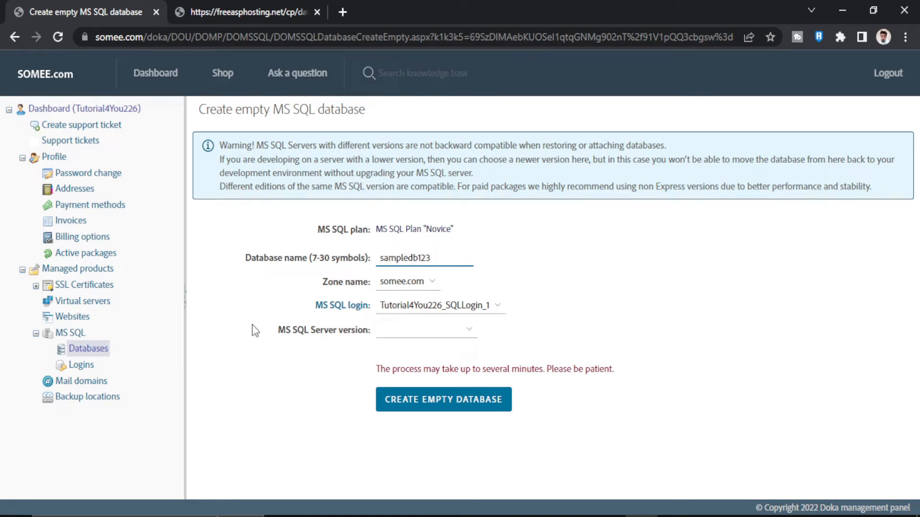
mouse_move(303, 342)
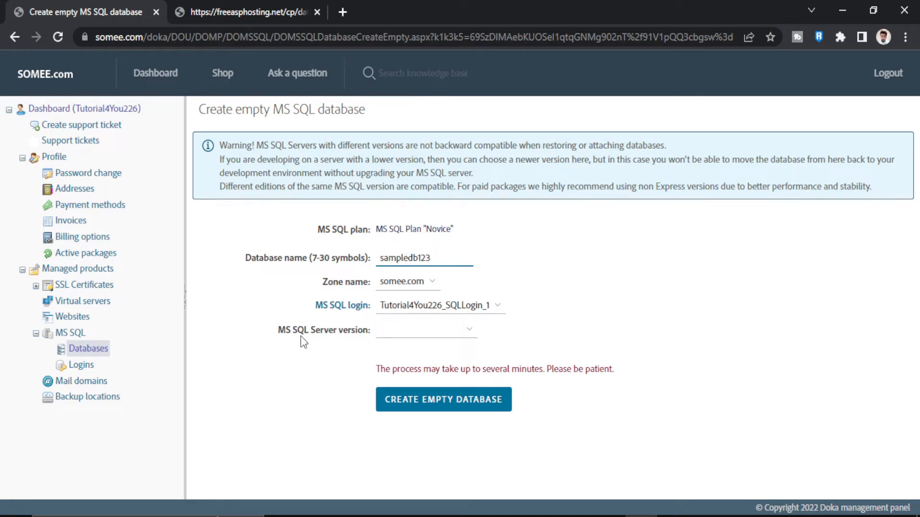
left_click(426, 329)
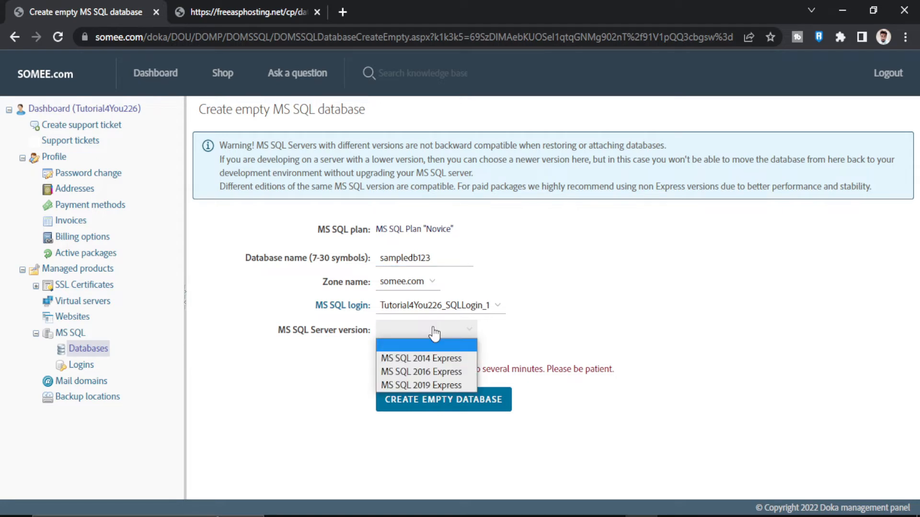
mouse_move(420, 372)
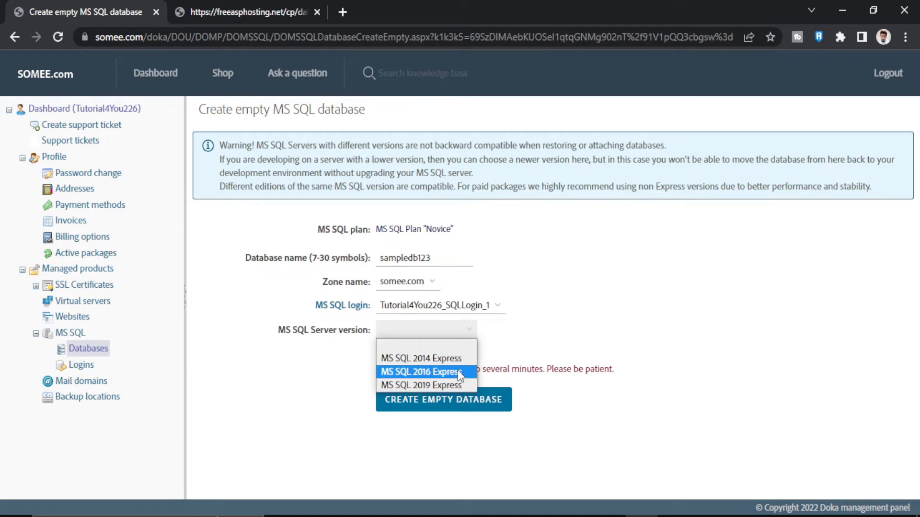
left_click(421, 372)
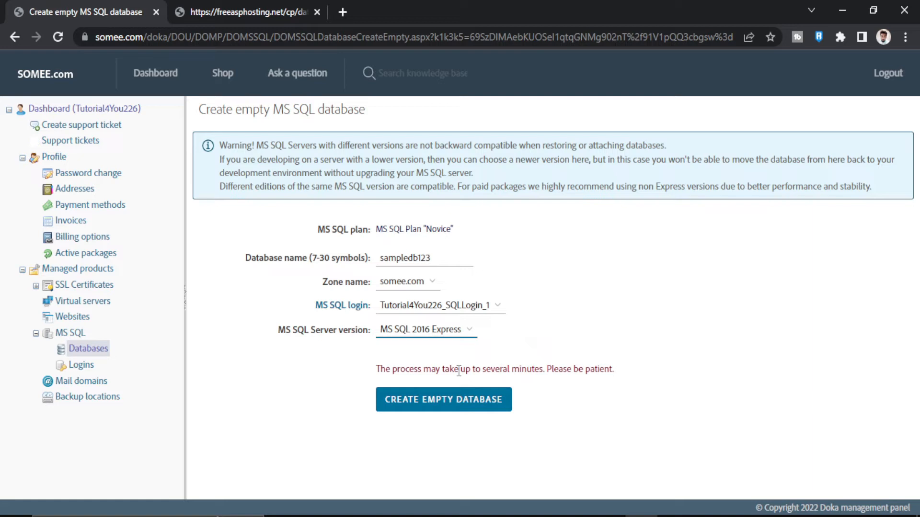
left_click(443, 399)
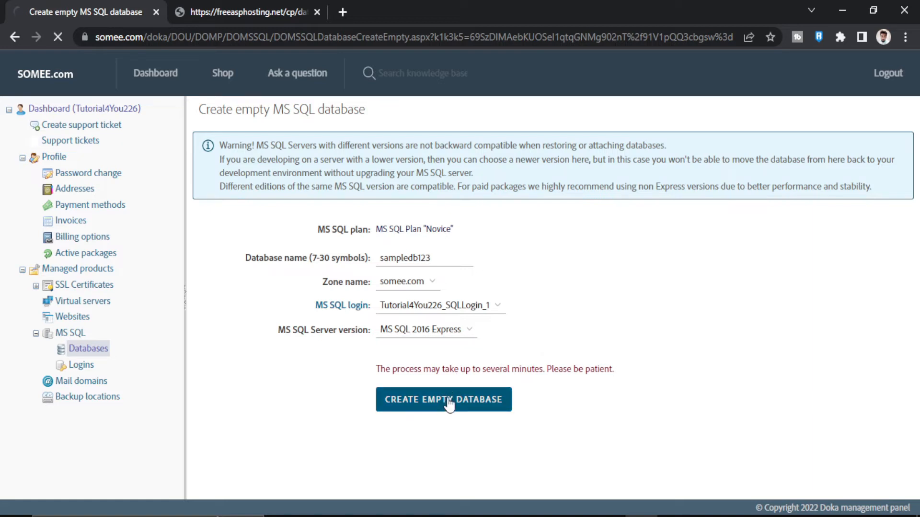
left_click(443, 400)
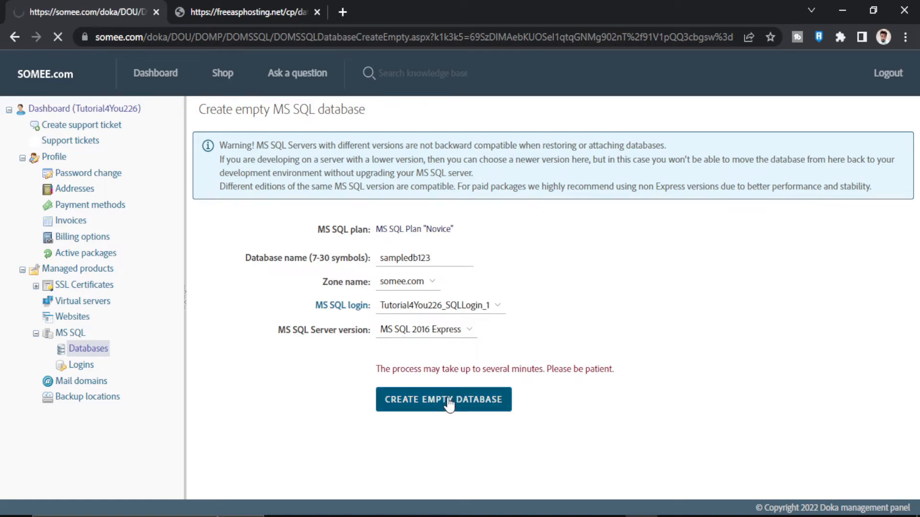
left_click(444, 400)
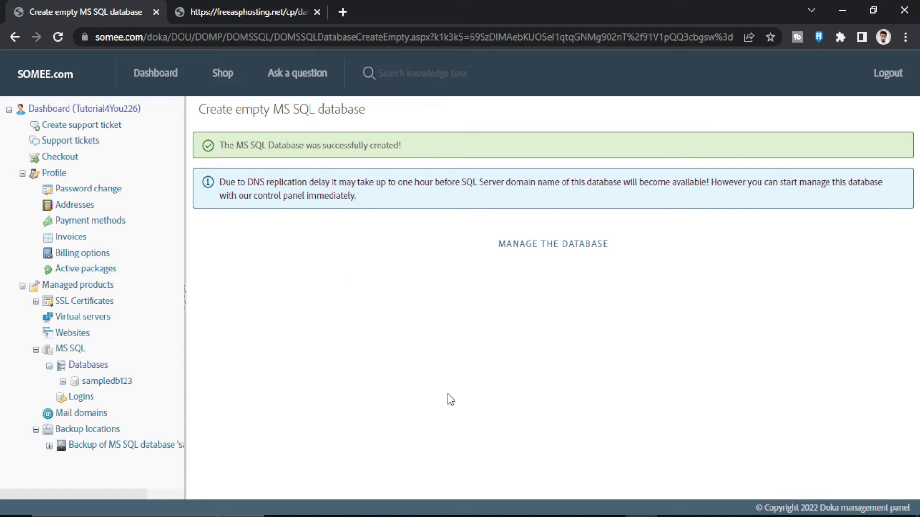
mouse_move(552, 245)
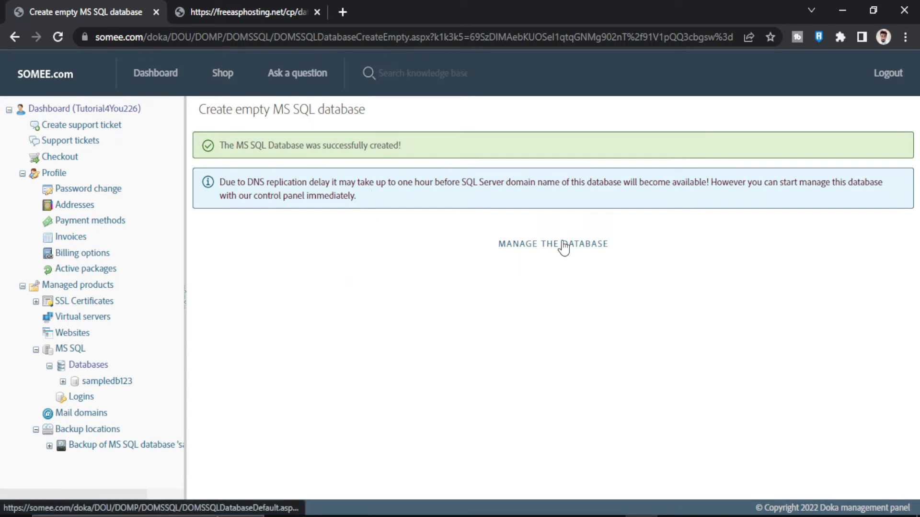
Step: Open the T-SQL console for sampledb123 from Manage the Database and copy its name
left_click(552, 245)
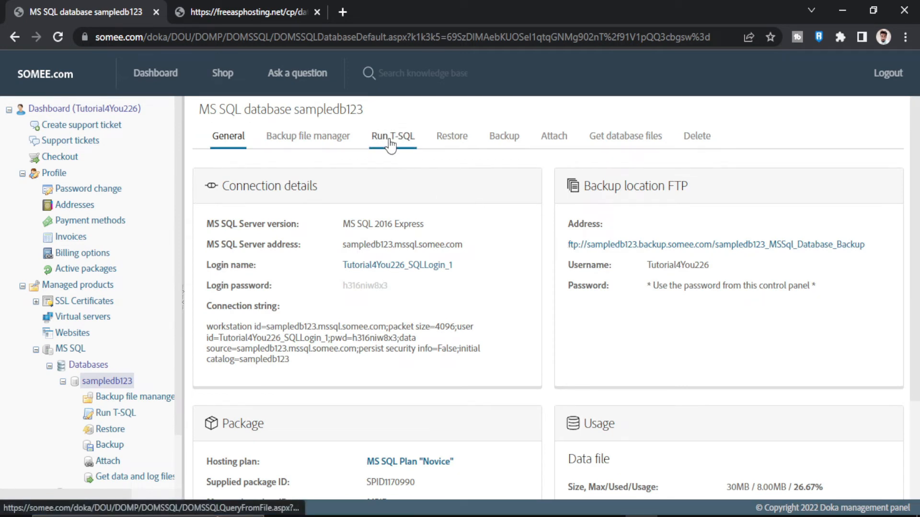
left_click(392, 135)
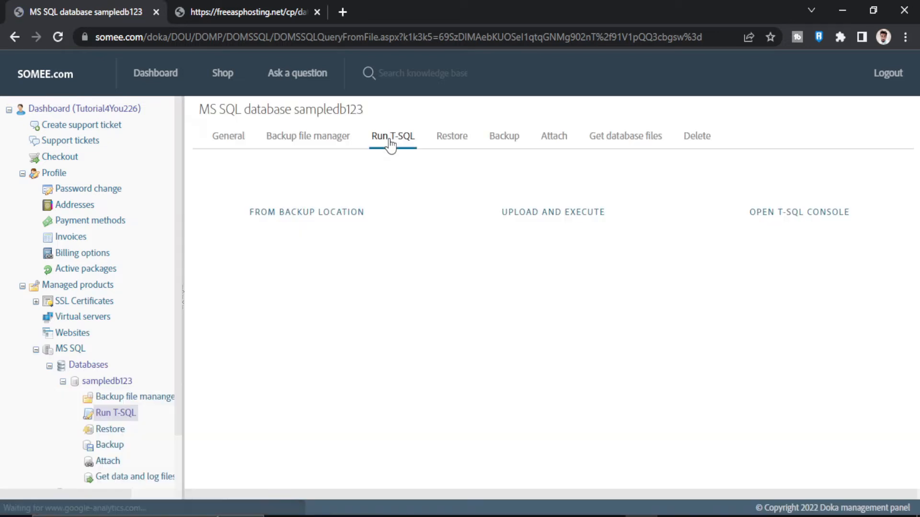
left_click(798, 212)
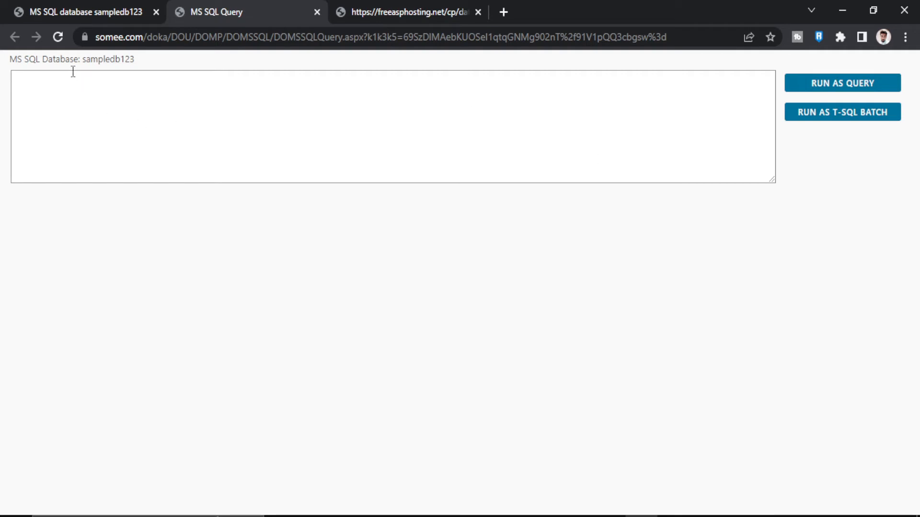
double_click(108, 58)
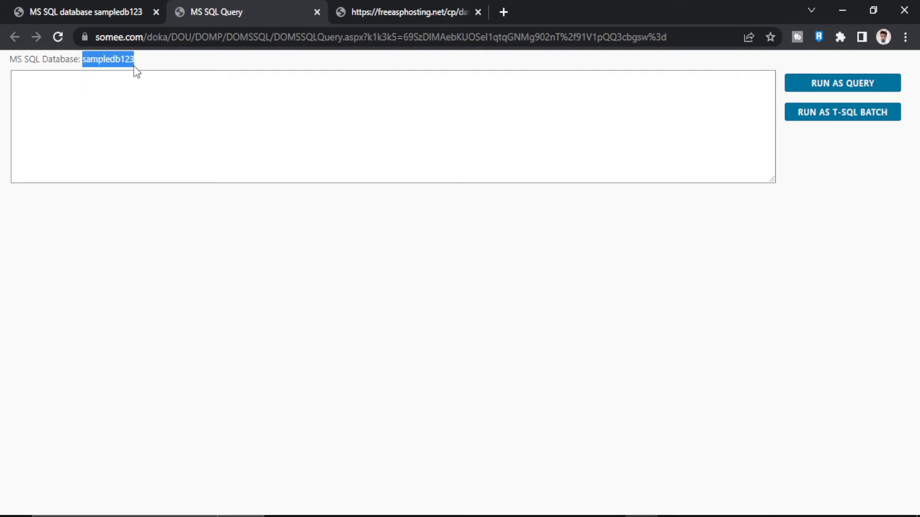
key("alt+tab")
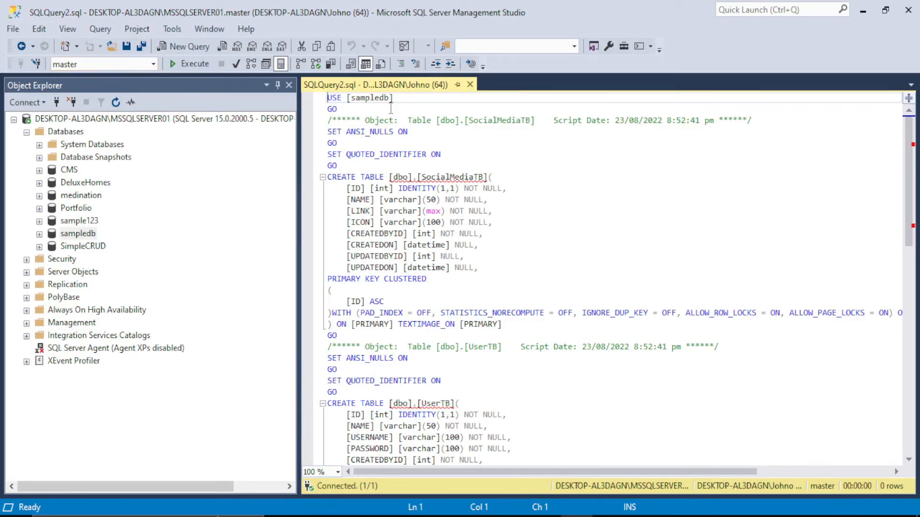
Step: Select the database name in the script's USE [sampledb] line
double_click(368, 98)
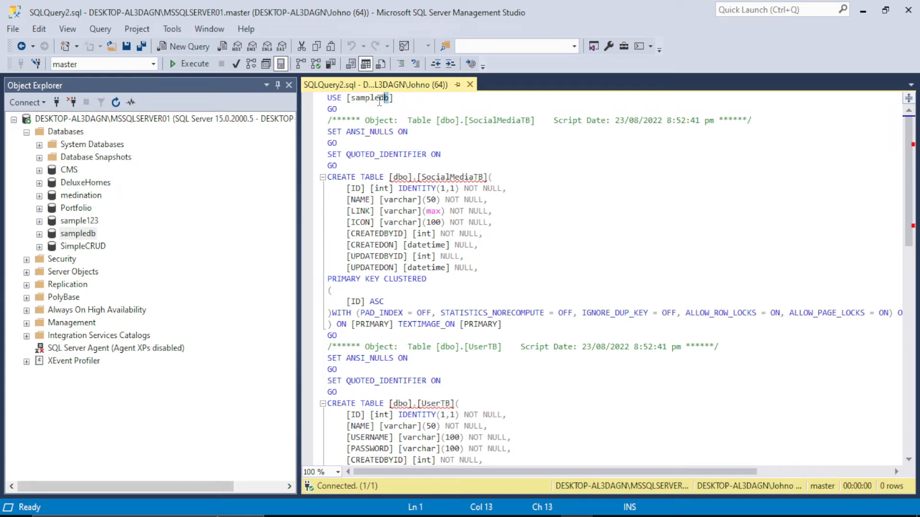
double_click(368, 98)
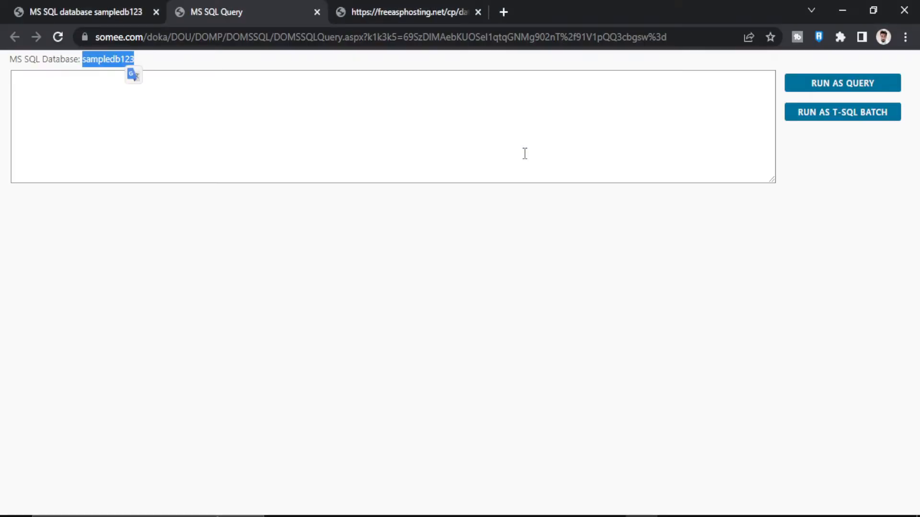
Step: Paste the table-creation script into the query box and run it as a T-SQL batch, getting Success
left_click(218, 82)
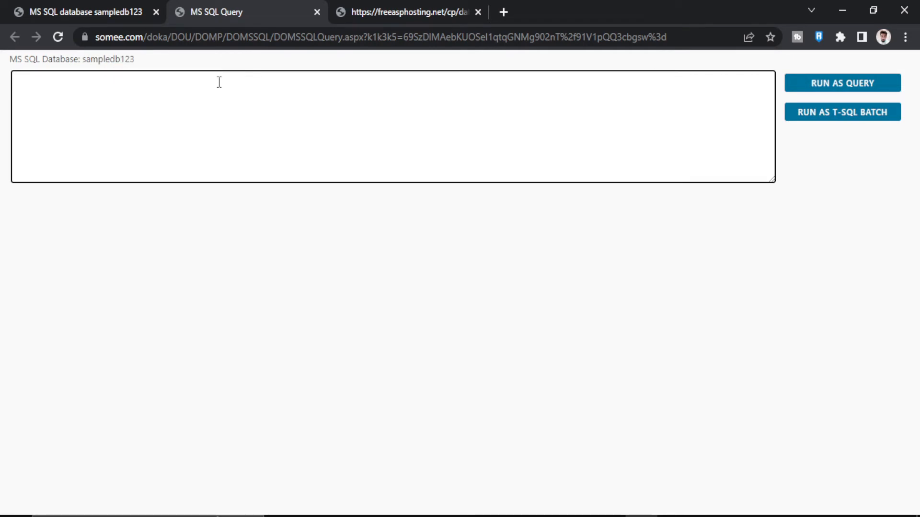
type("ALTER TABLE [dbo].[SocialMediaTB] ADD  DEFAULT (getdate()) FOR [CREATEDON]")
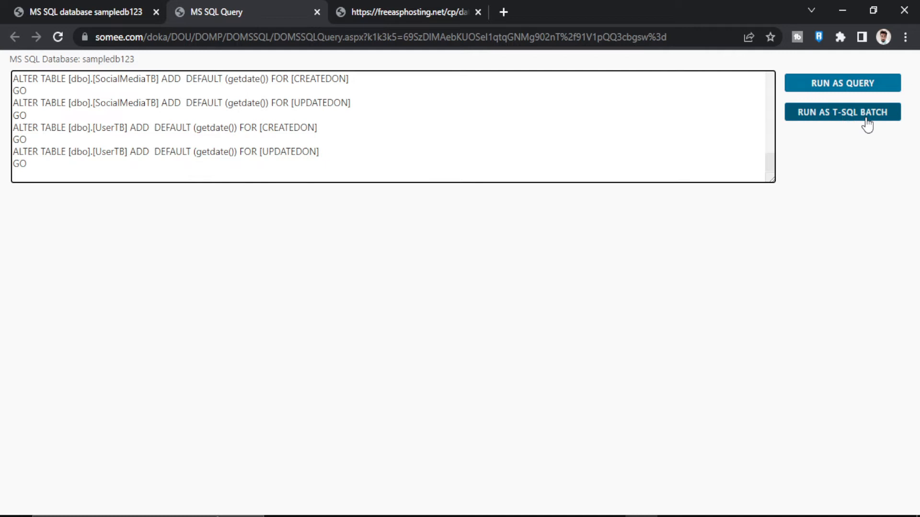
left_click(842, 112)
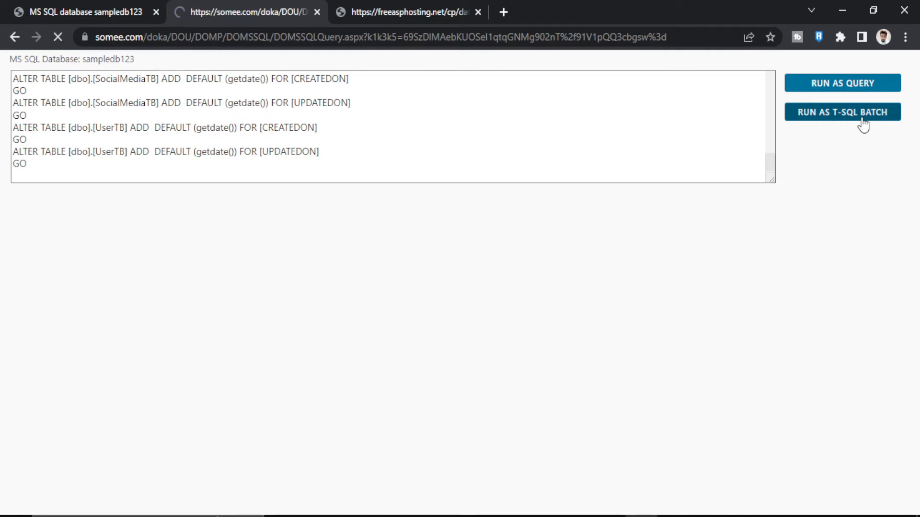
left_click(841, 112)
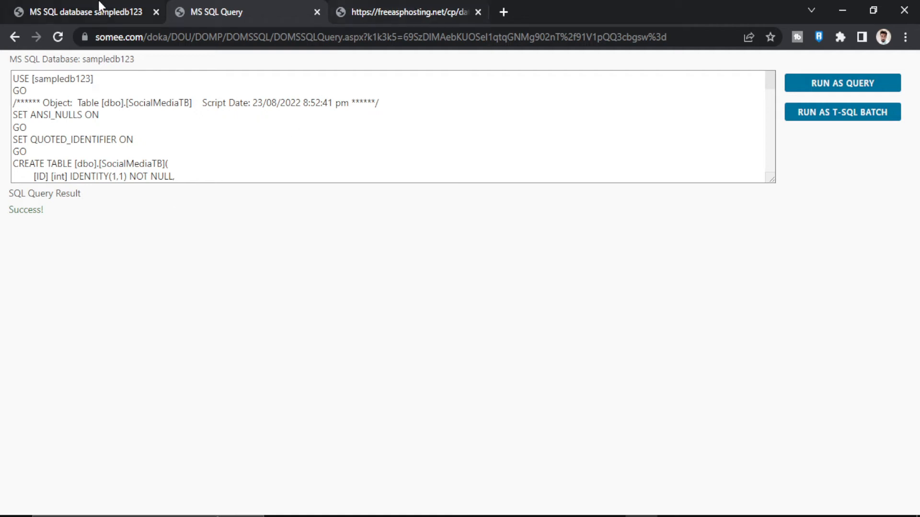
mouse_move(83, 12)
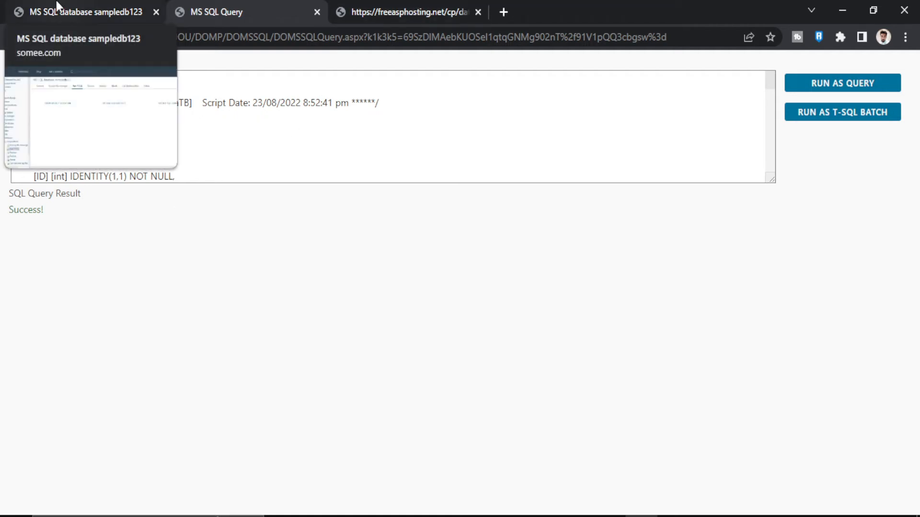
Step: Return to the sampledb123 management page and show its Backup page
left_click(82, 11)
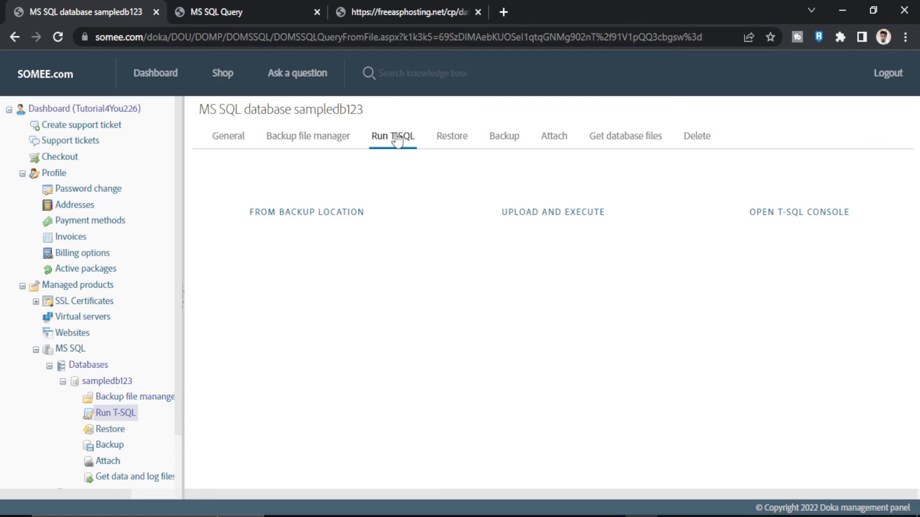
mouse_move(451, 125)
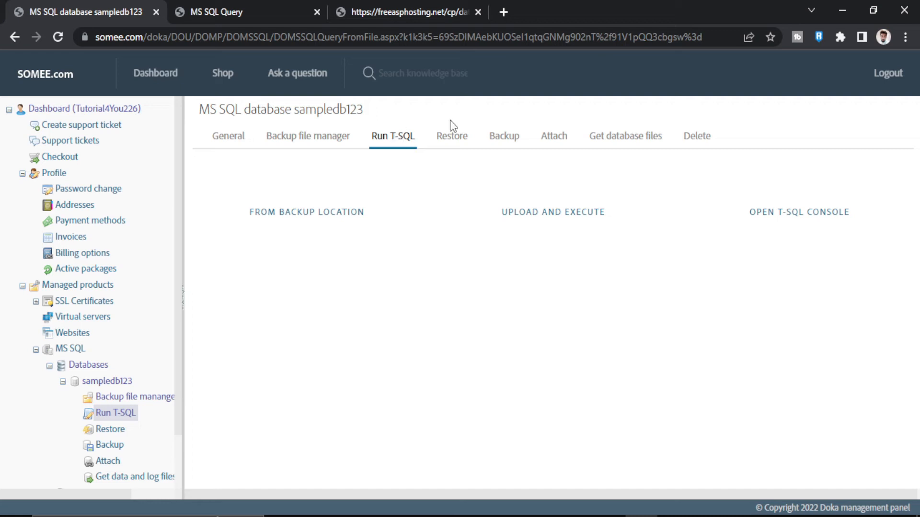
left_click(503, 135)
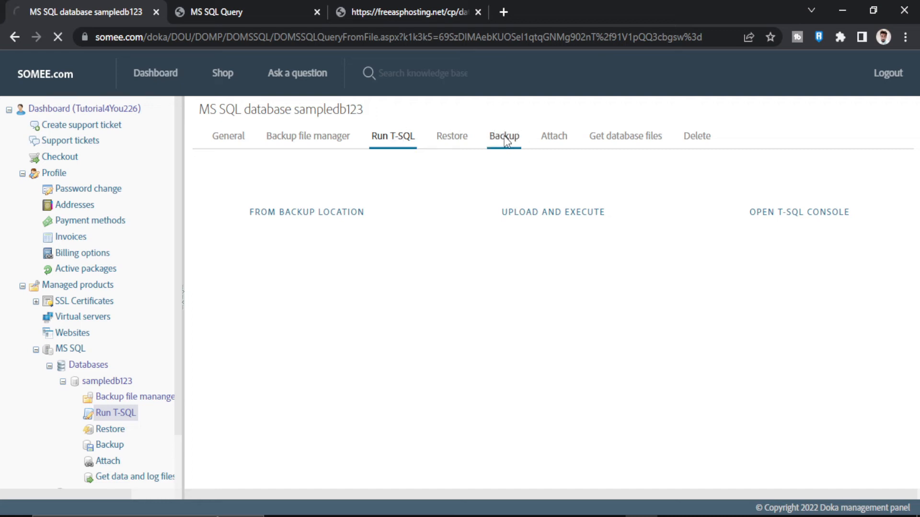
left_click(503, 135)
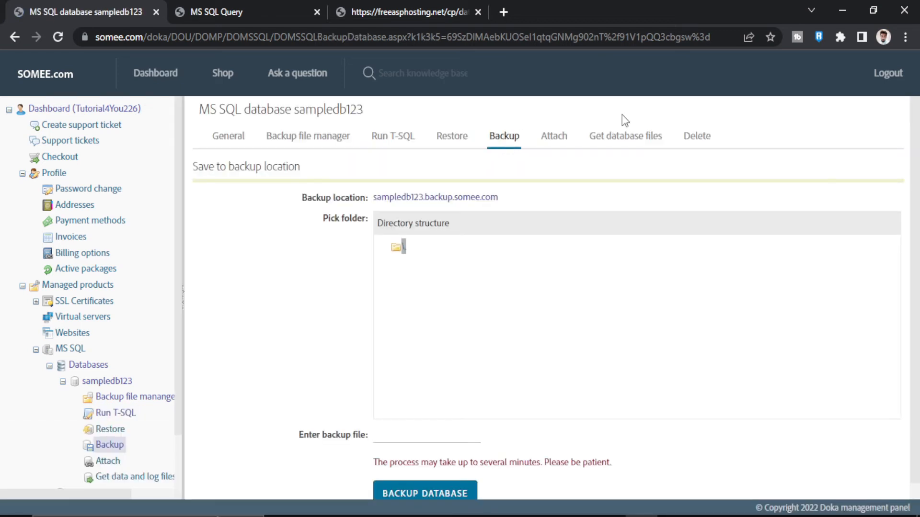
Step: Back up sampledb123 to the server's backup storage under the file name tutorial4you.bak
scroll("down", 3)
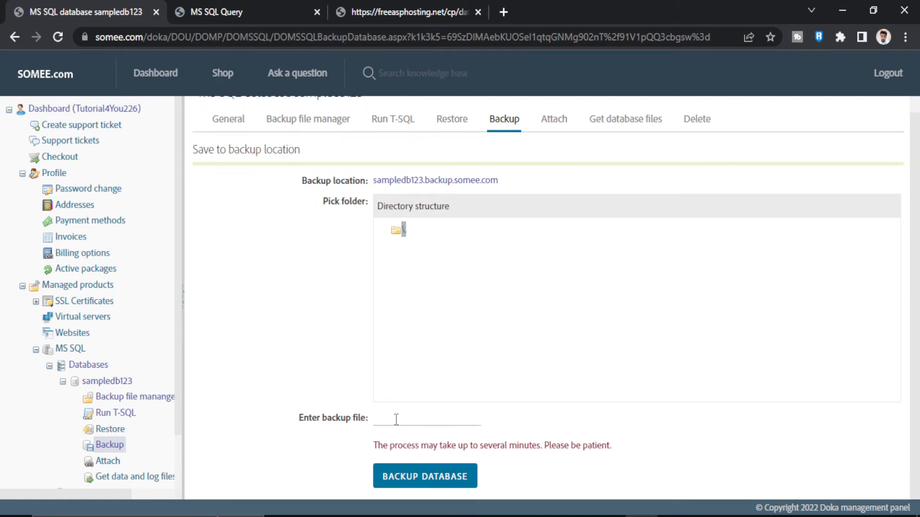
left_click(426, 418)
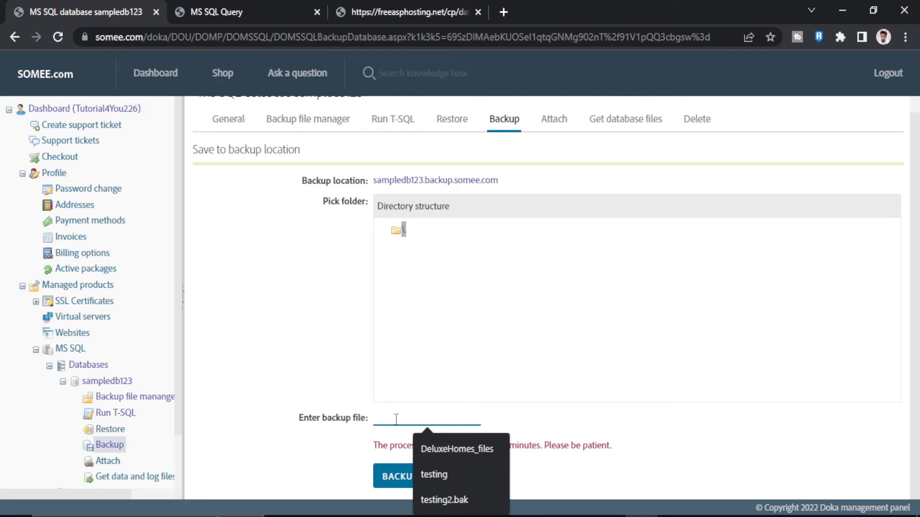
type("t")
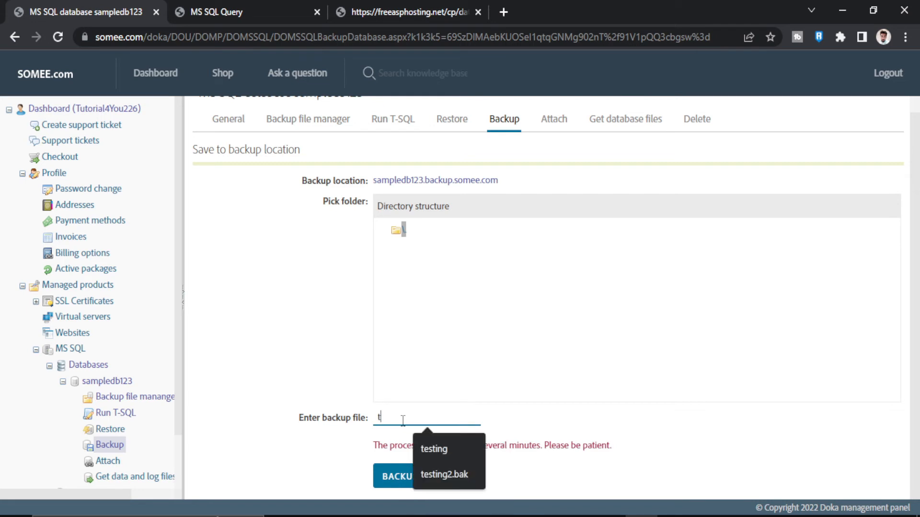
type("tutorial")
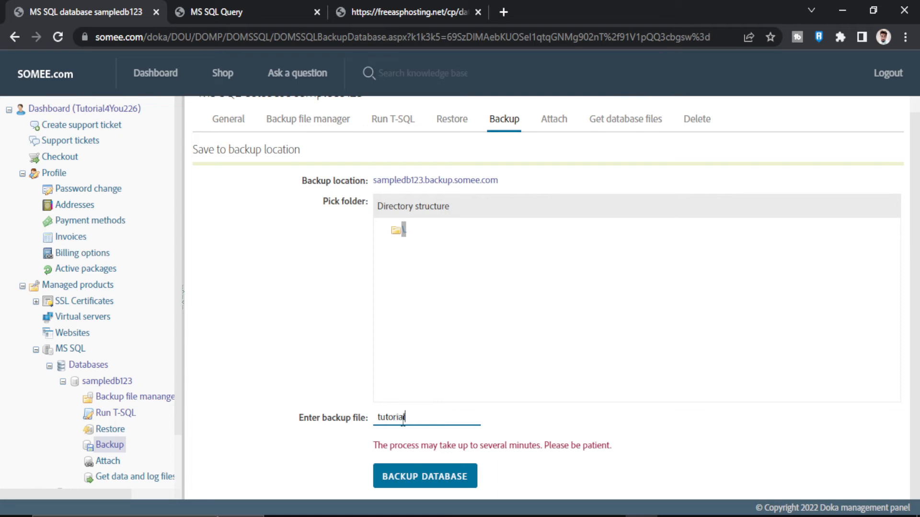
type("4yo")
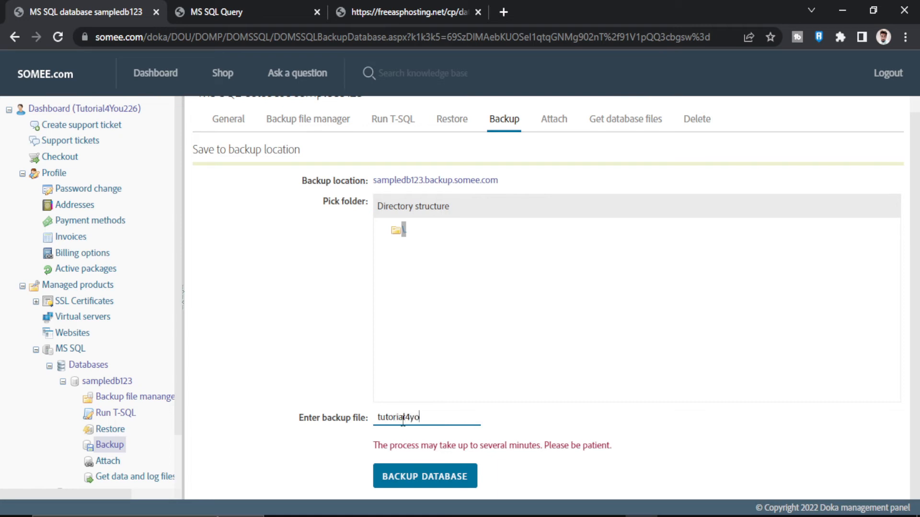
type("u")
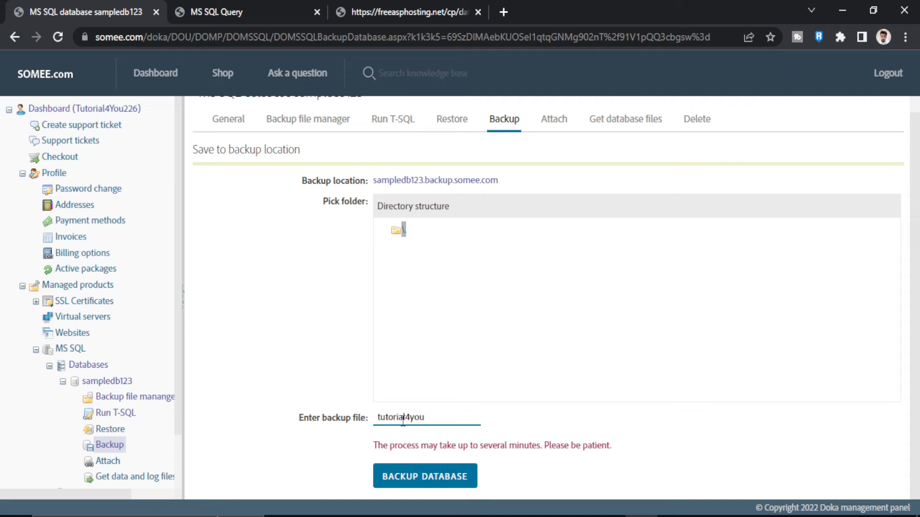
type(".")
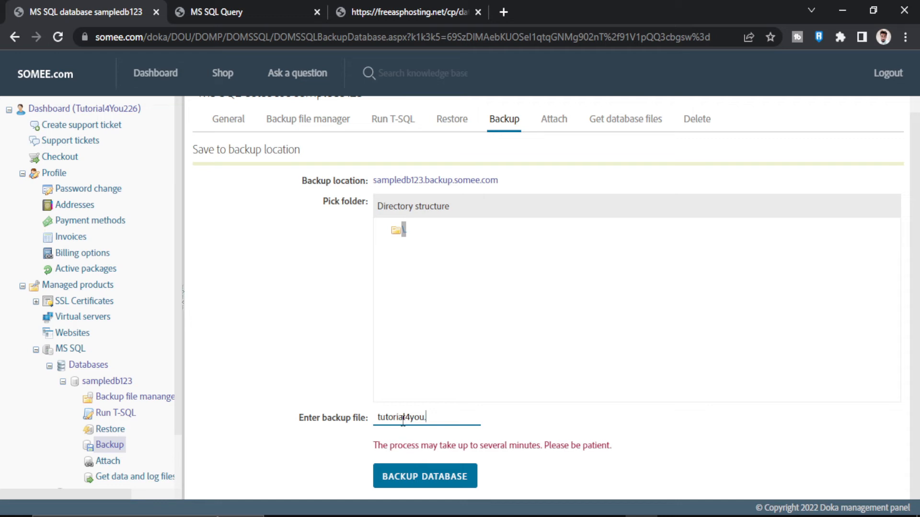
type("bak")
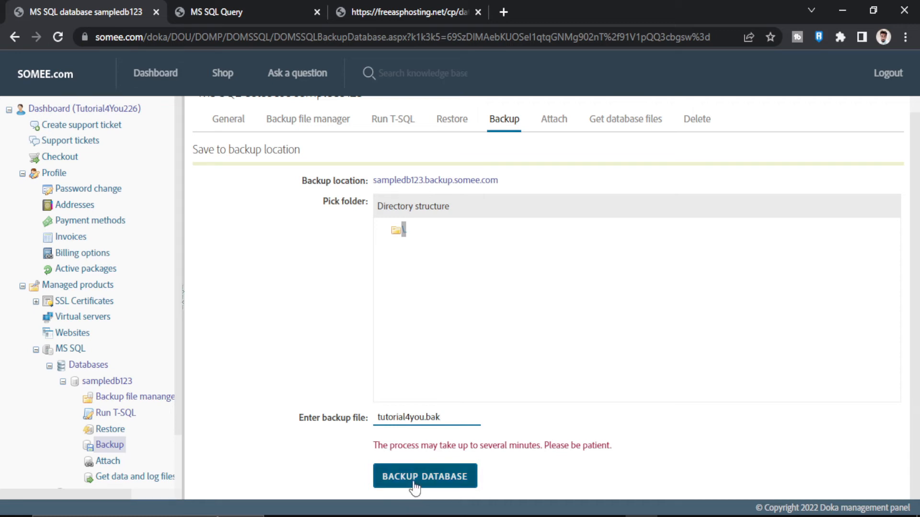
left_click(425, 476)
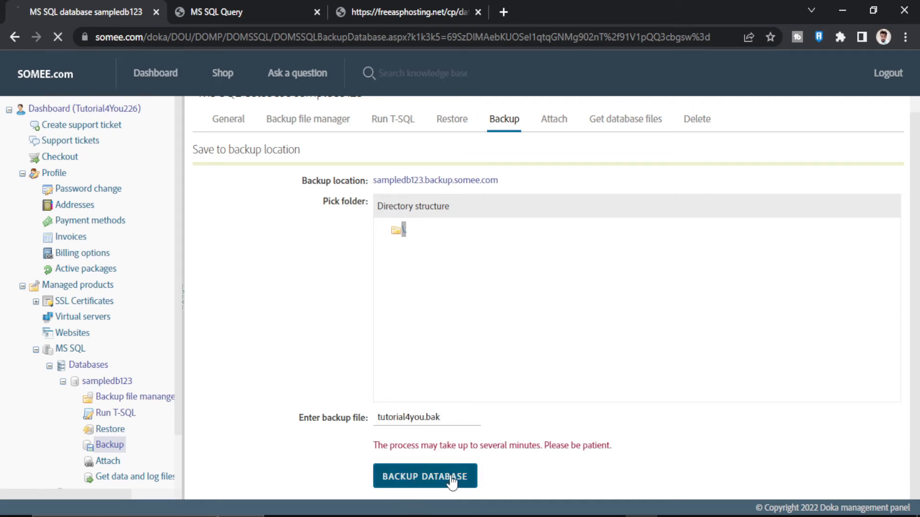
left_click(424, 476)
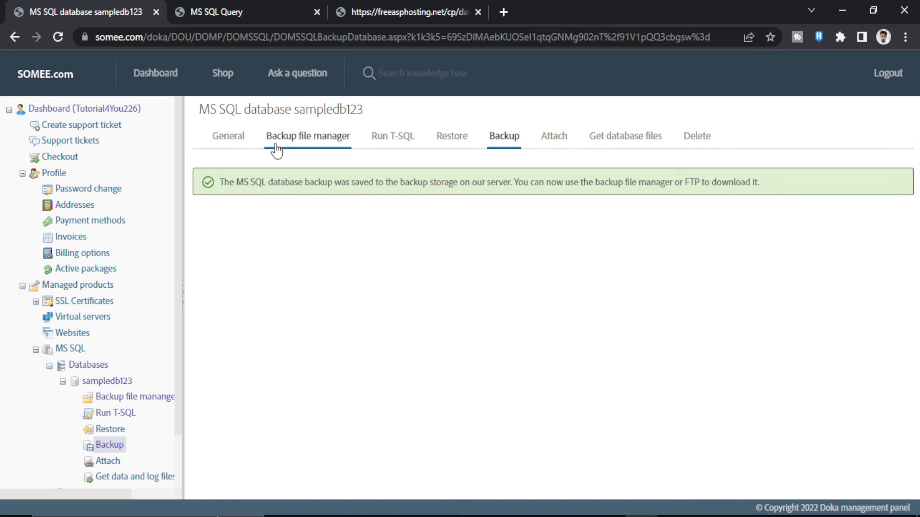
Step: Show the backup file manager listing tutorial4you.bak at 2,516 KB
left_click(307, 136)
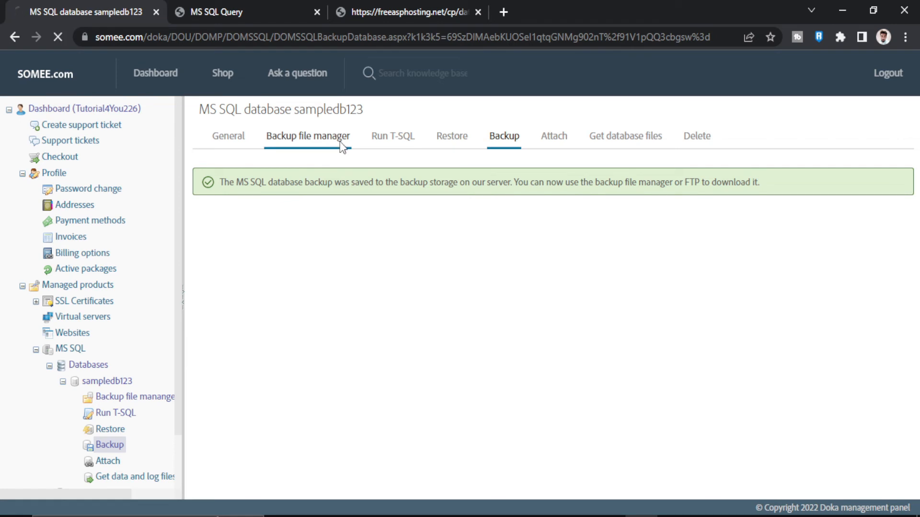
left_click(308, 136)
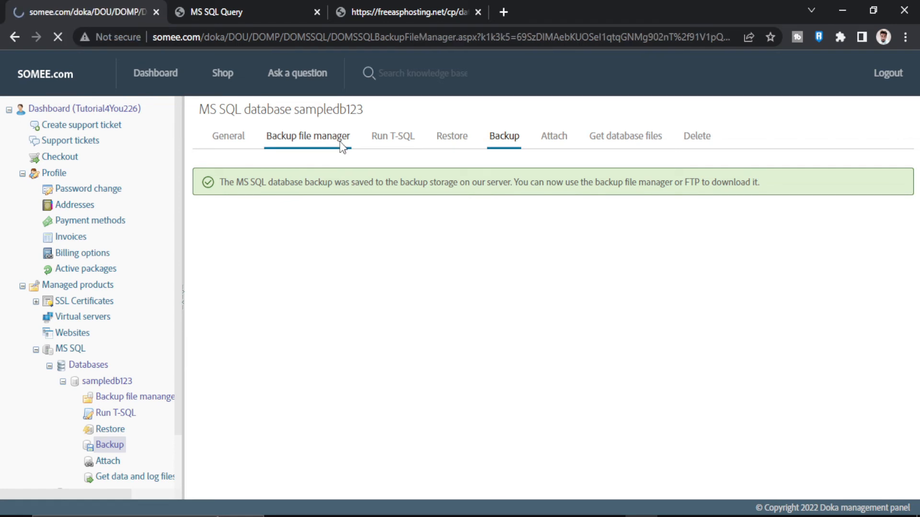
left_click(307, 135)
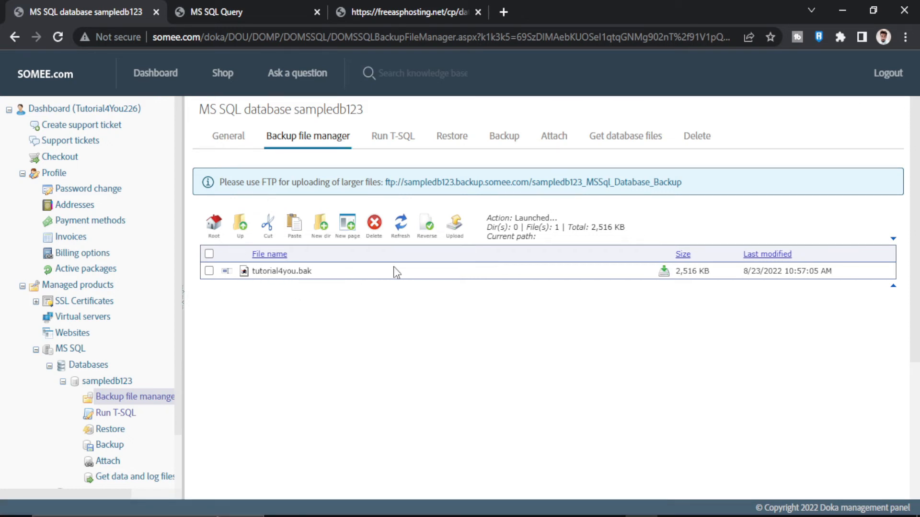
mouse_move(665, 271)
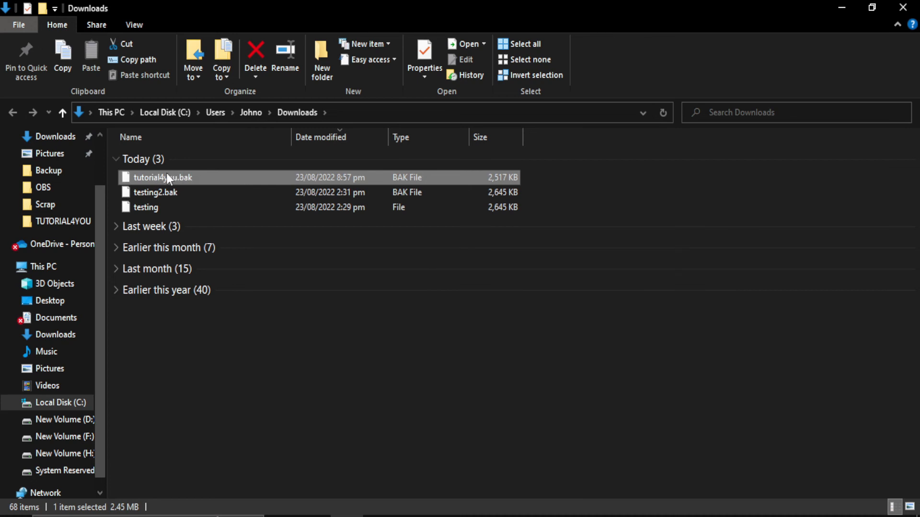
mouse_move(145, 181)
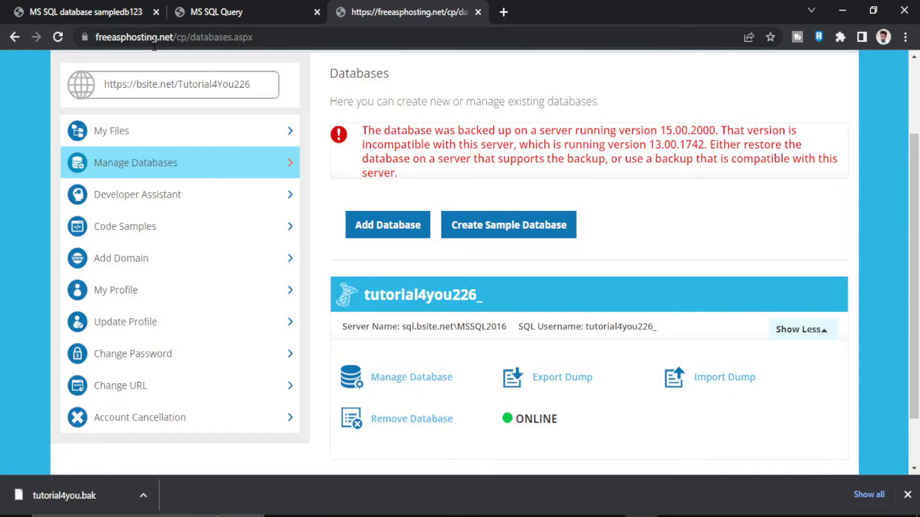
mouse_move(607, 232)
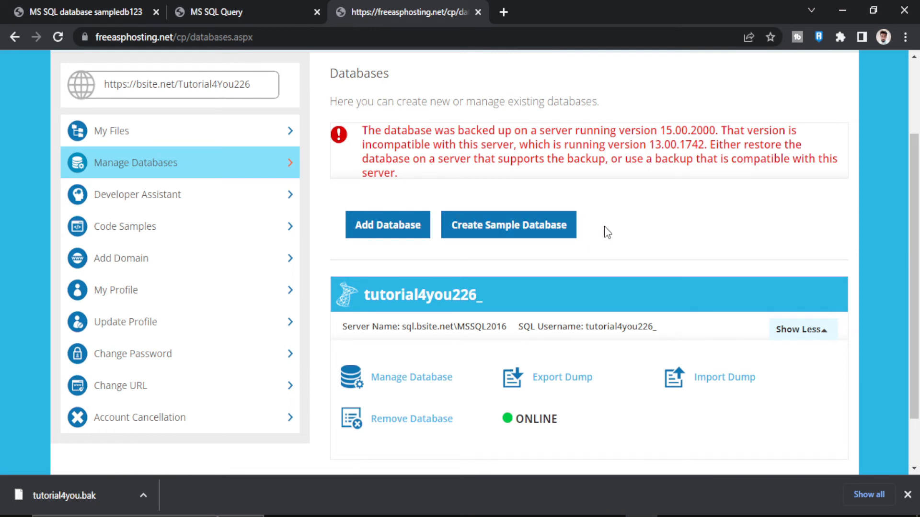
Step: Go to My Files in the hosting file manager and start an upload
left_click(111, 131)
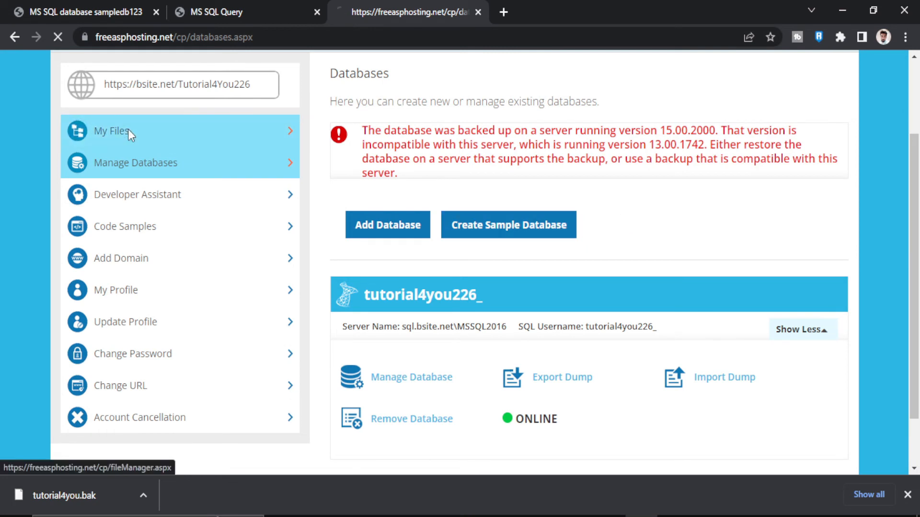
left_click(112, 132)
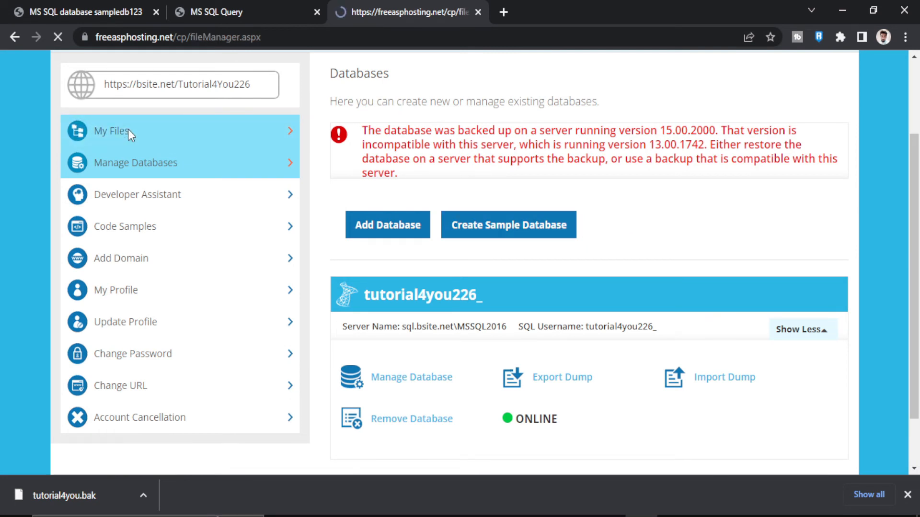
left_click(113, 132)
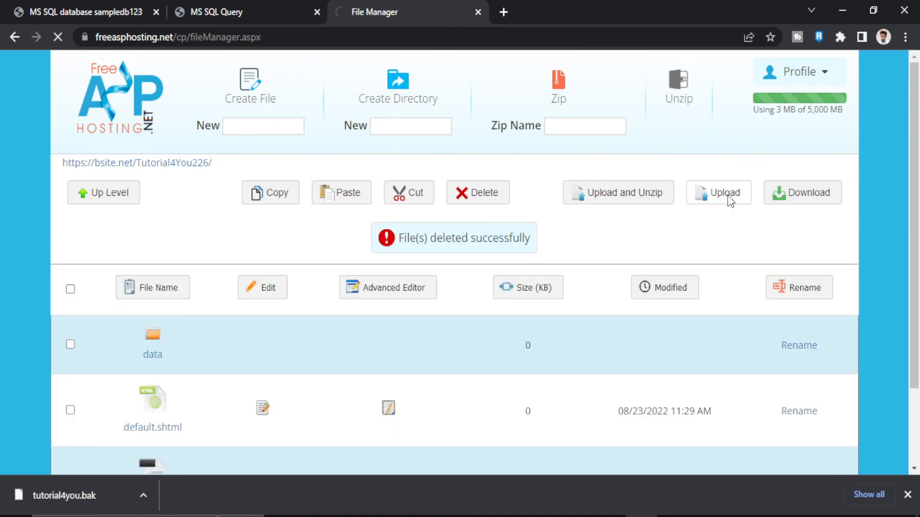
left_click(717, 193)
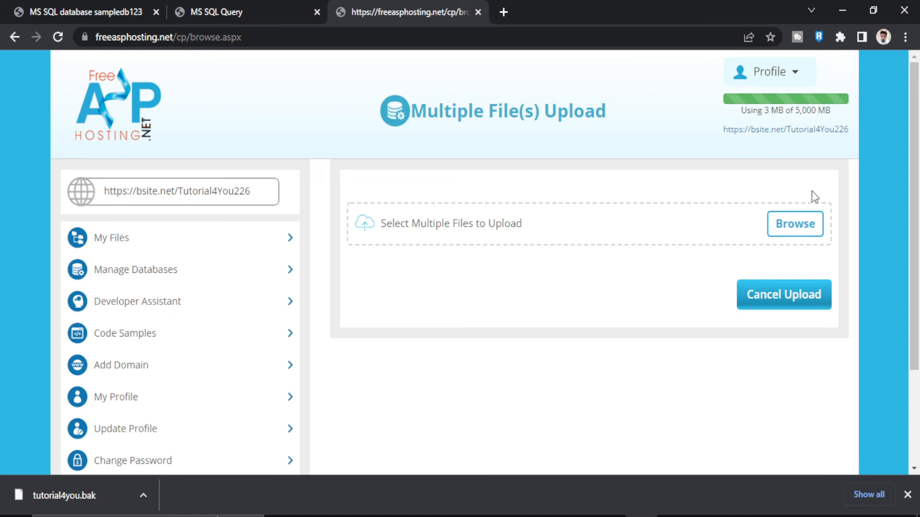
Step: Upload tutorial4you.bak from Downloads into the root files and return to the upload page
left_click(794, 223)
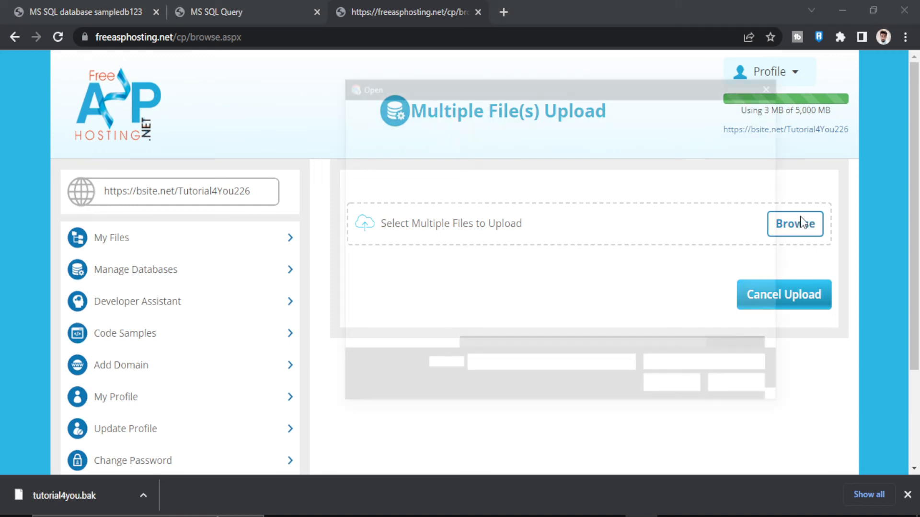
left_click(795, 223)
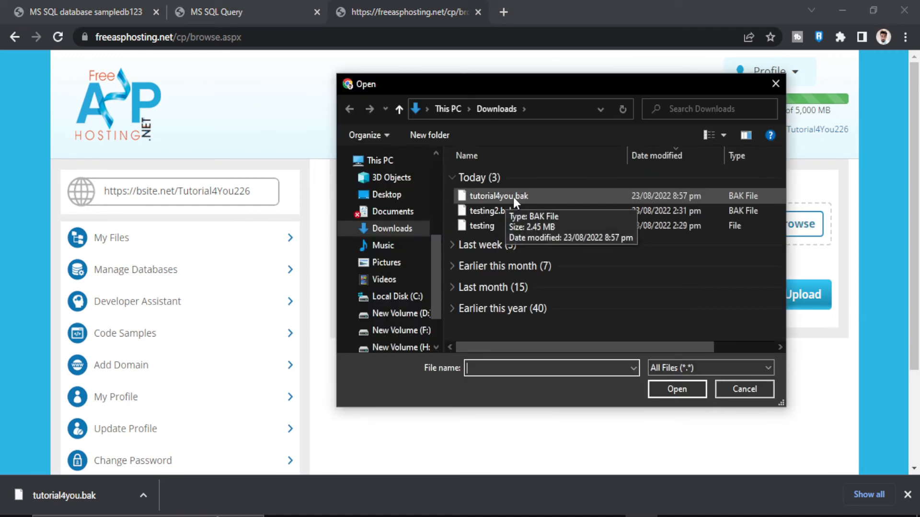
left_click(498, 195)
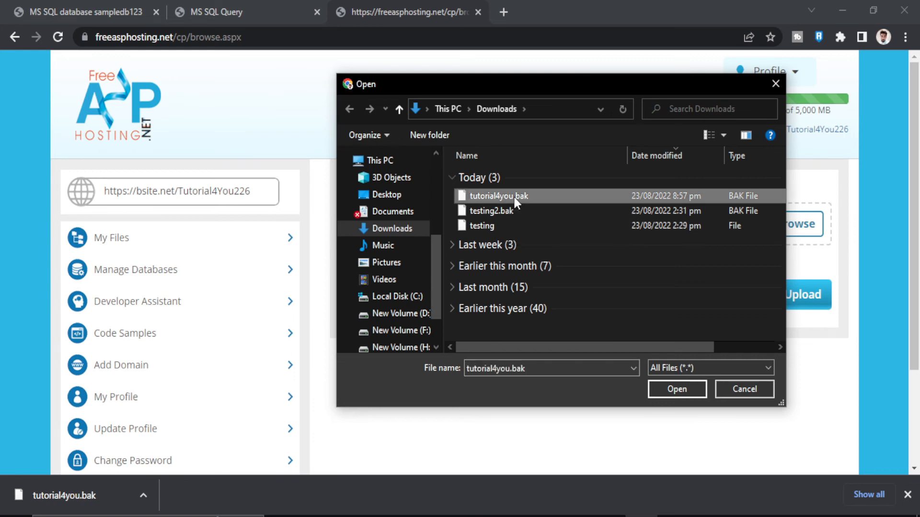
left_click(676, 389)
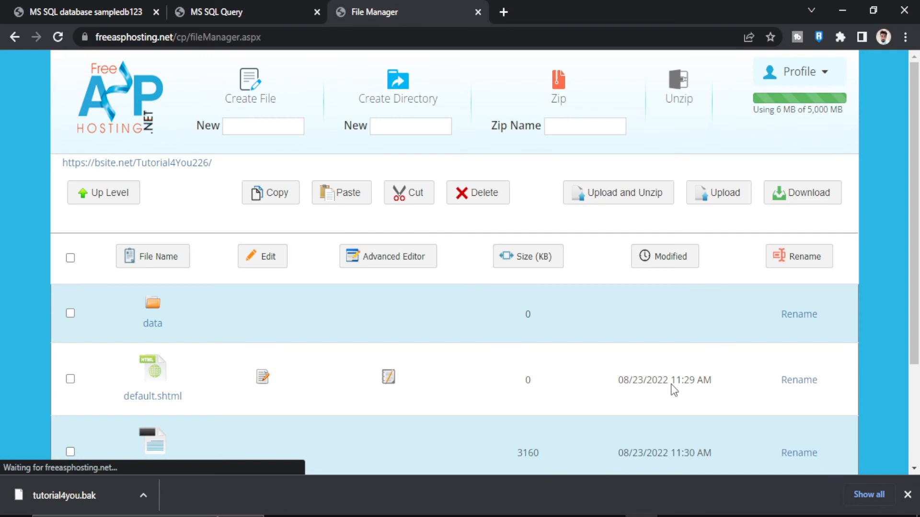
scroll("down", 3)
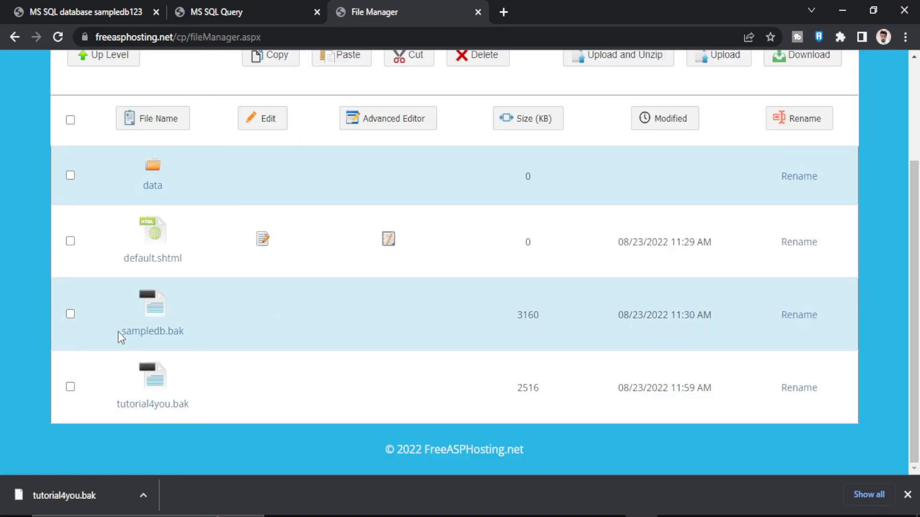
mouse_move(111, 343)
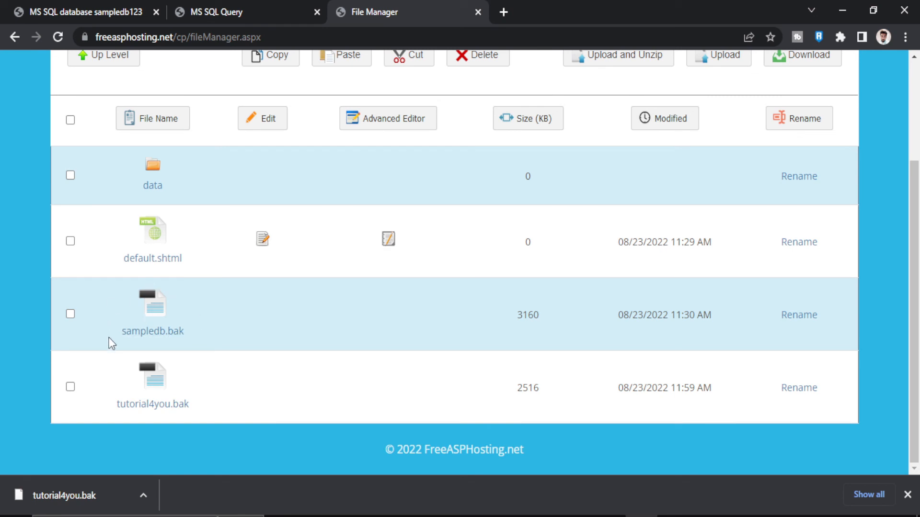
mouse_move(152, 368)
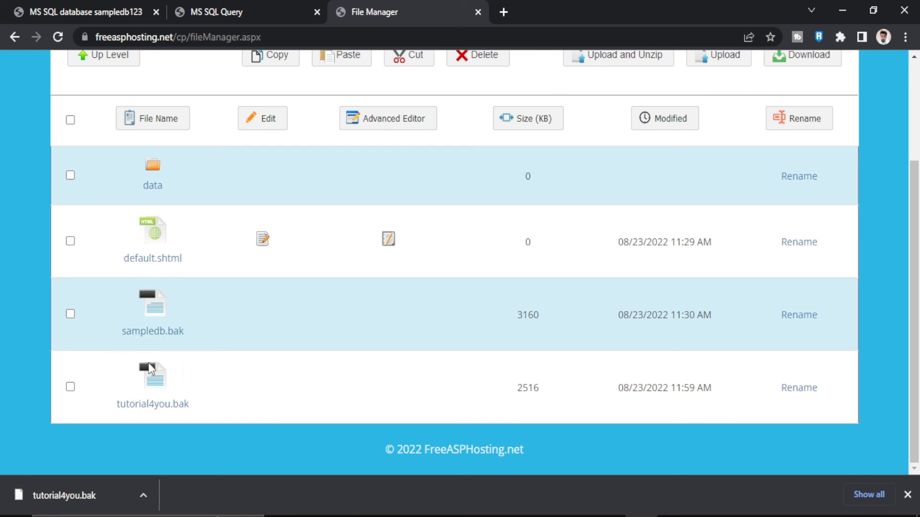
mouse_move(225, 401)
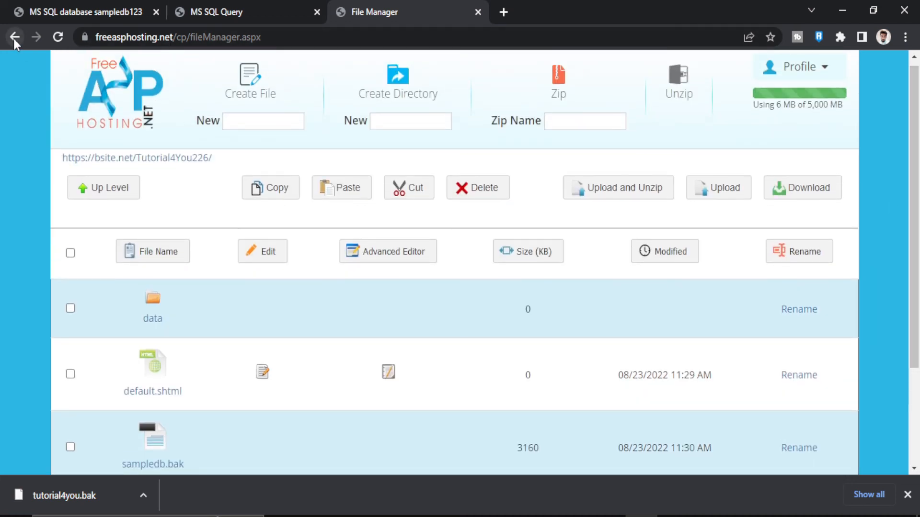
left_click(717, 187)
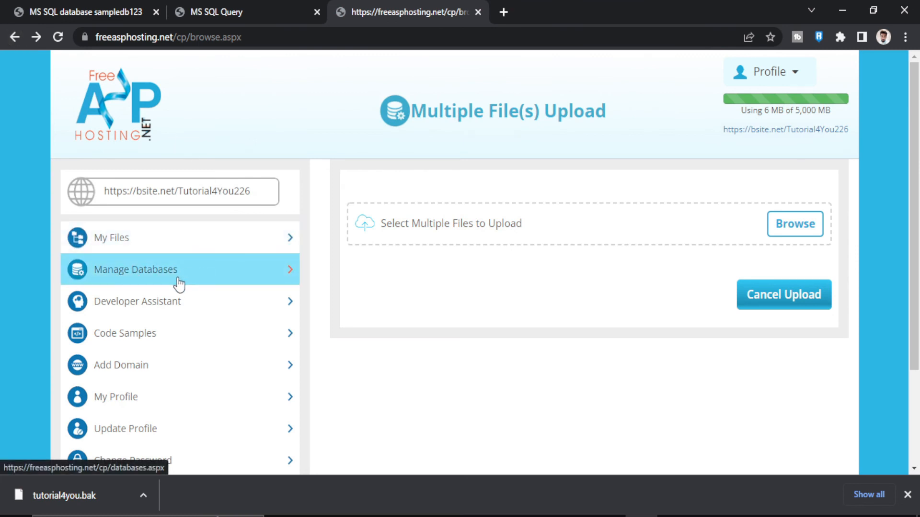
Step: Add the database tutorial4you226_ with a confirmed password for user tutorial4you226
left_click(135, 269)
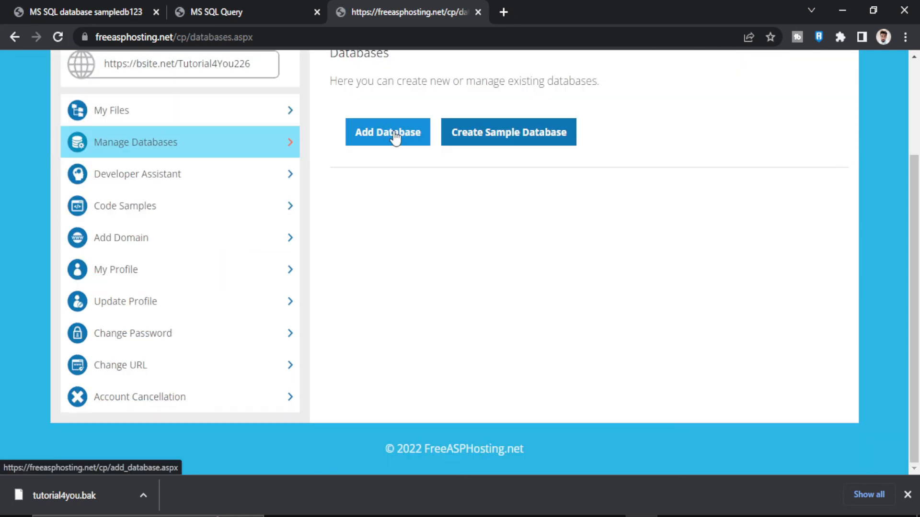
left_click(387, 131)
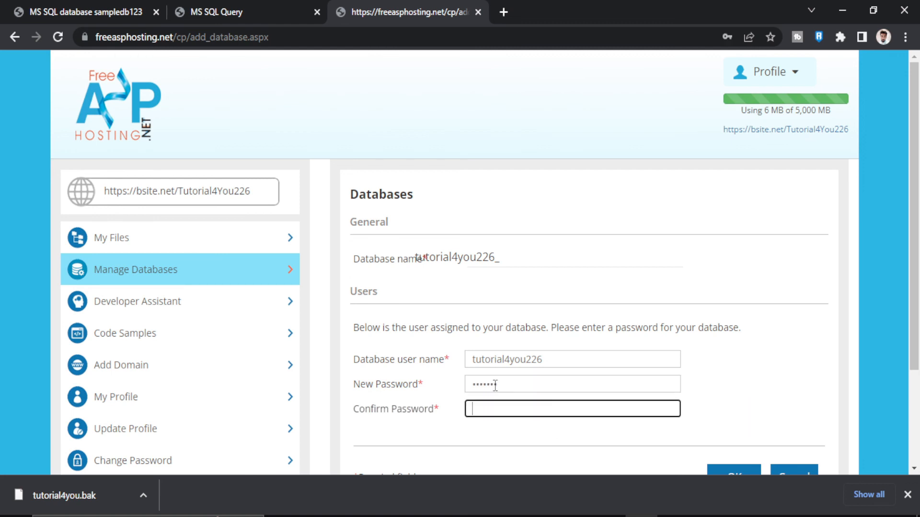
type("•••••")
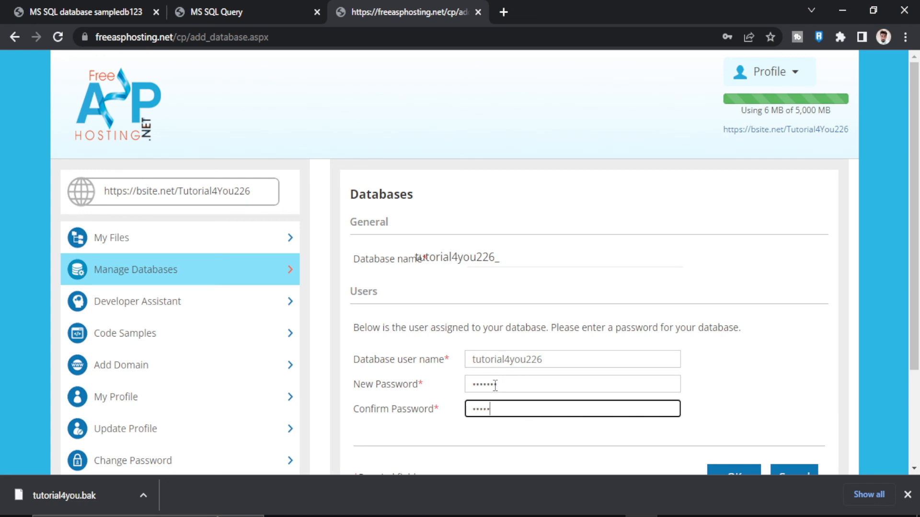
type("••")
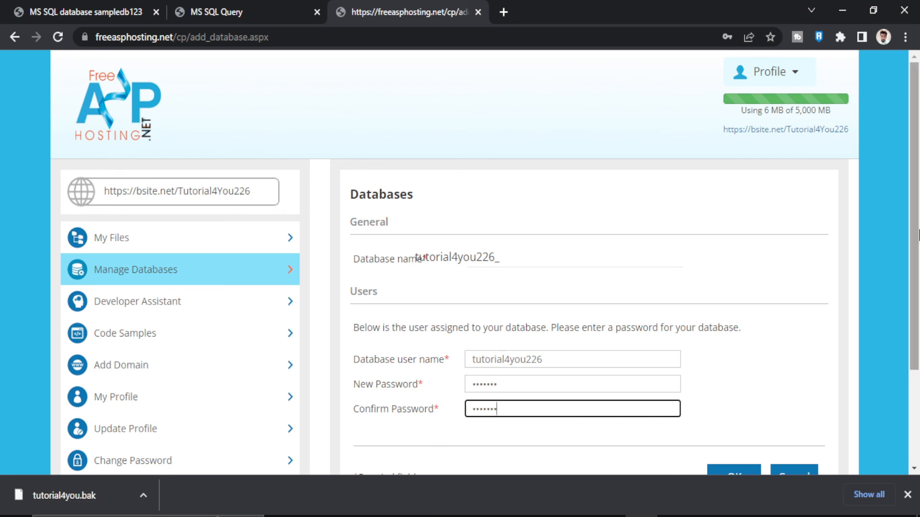
left_click(733, 349)
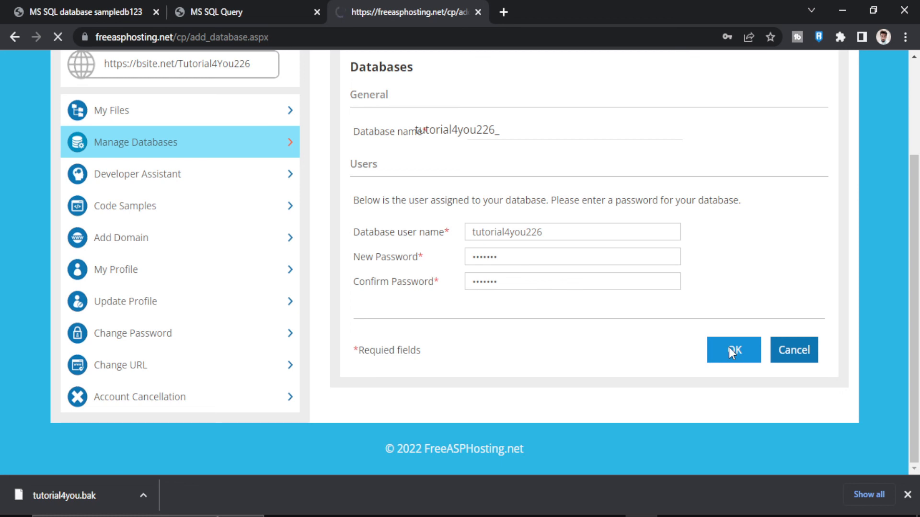
left_click(733, 349)
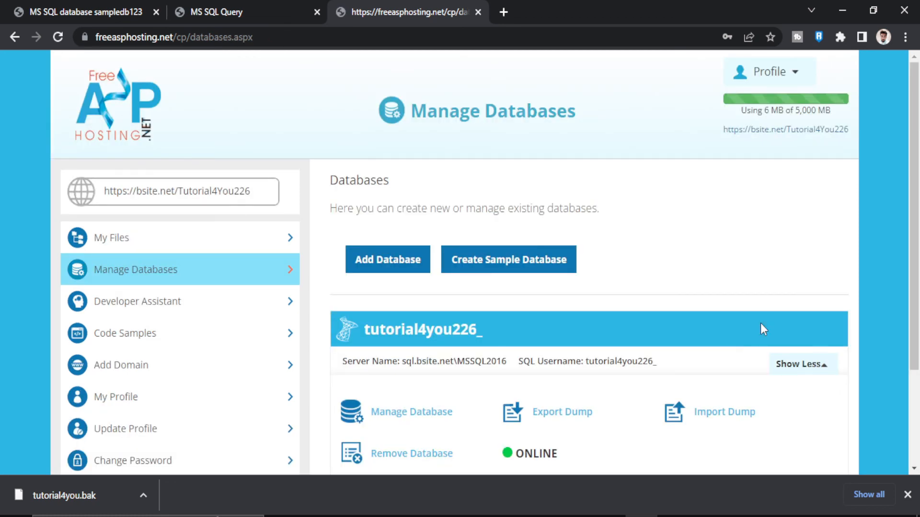
scroll("down", 3)
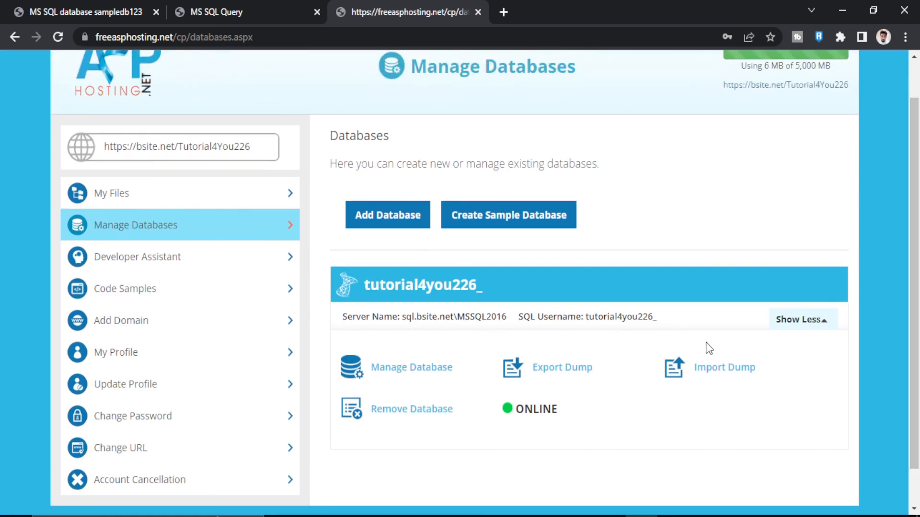
Step: Import Root/tutorial4you.bak into tutorial4you226_ via Import Dump and get the success confirmation
left_click(724, 367)
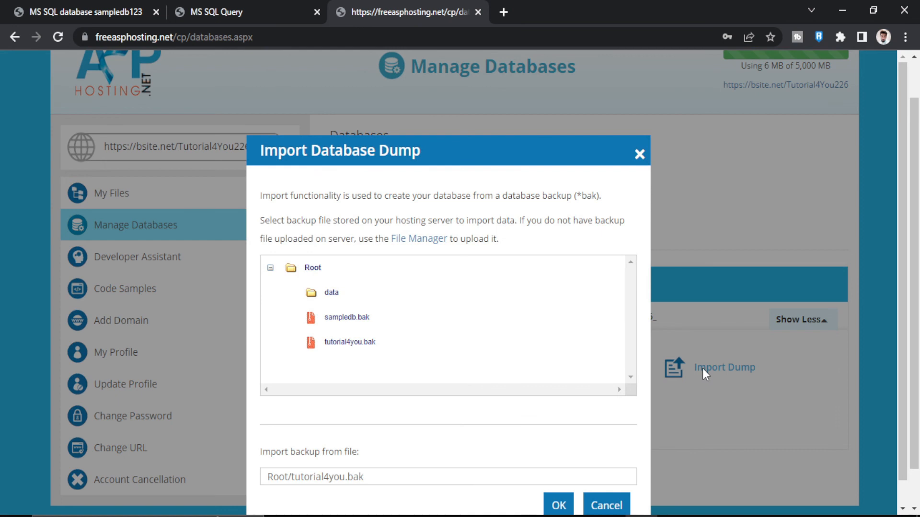
mouse_move(348, 342)
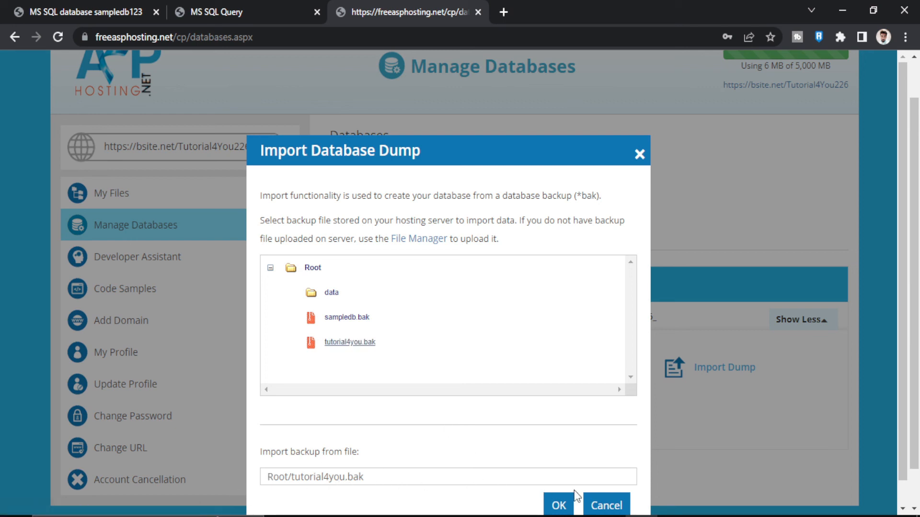
left_click(558, 505)
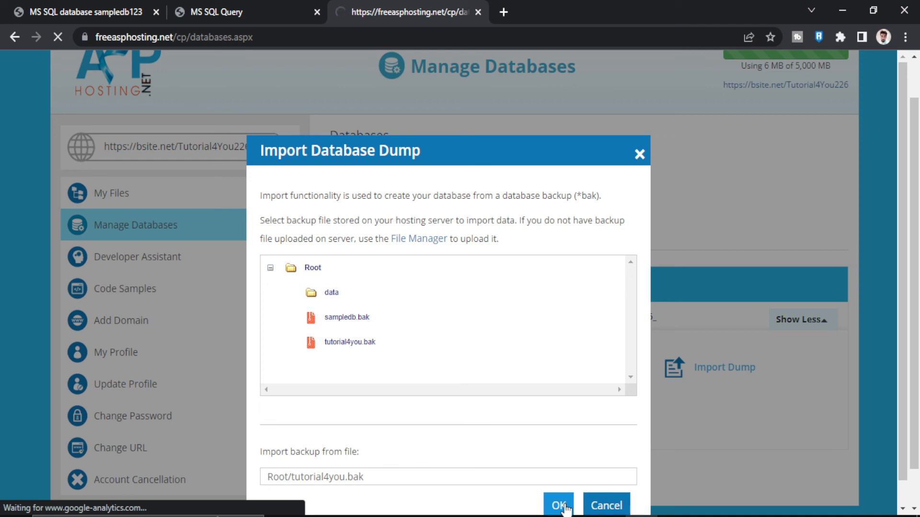
left_click(556, 505)
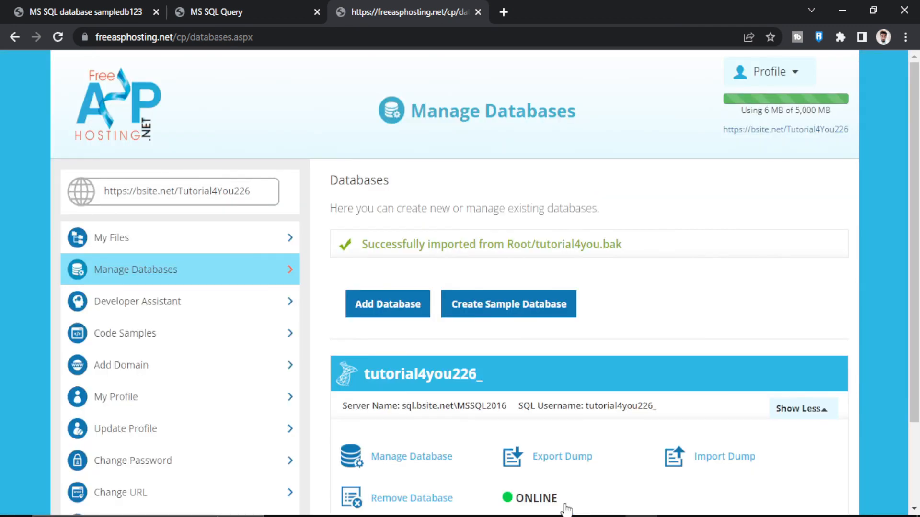
mouse_move(526, 265)
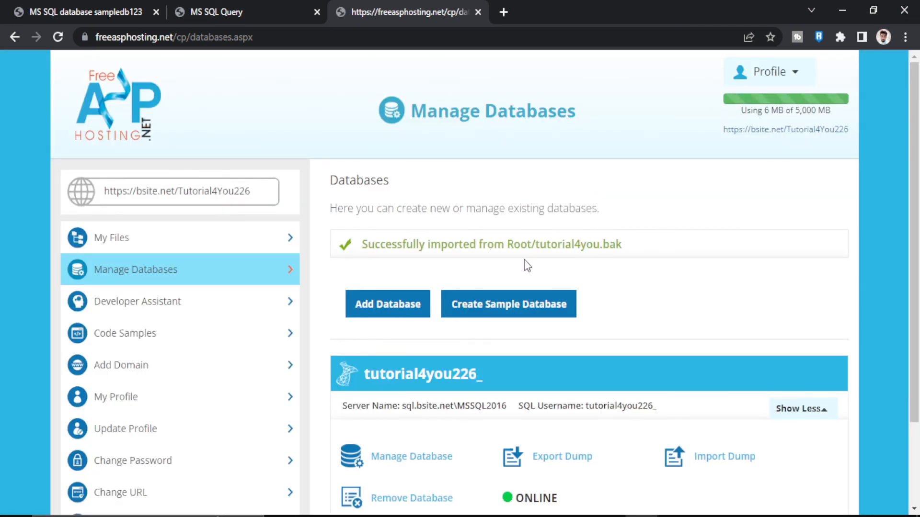
mouse_move(631, 249)
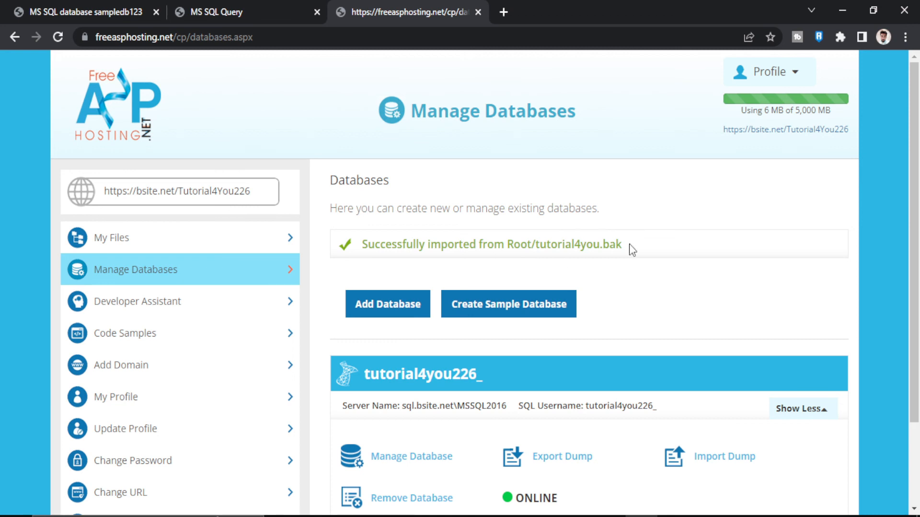
mouse_move(639, 254)
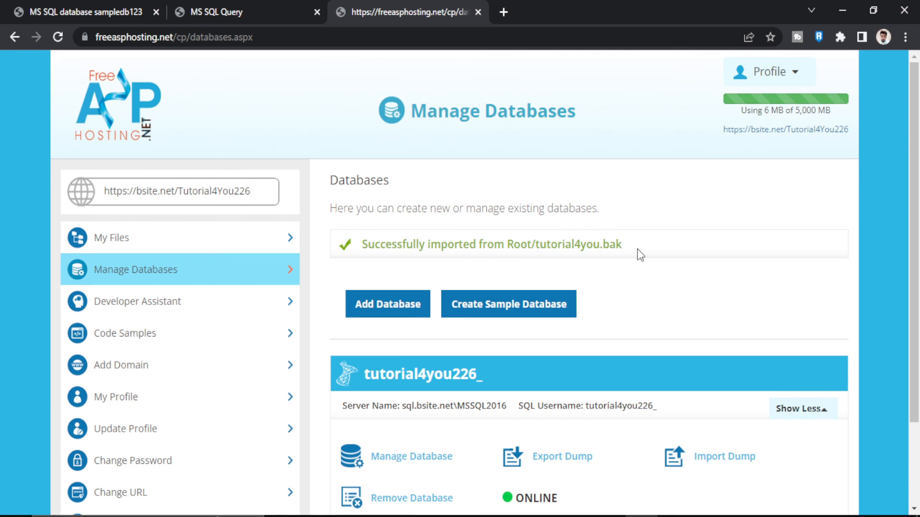